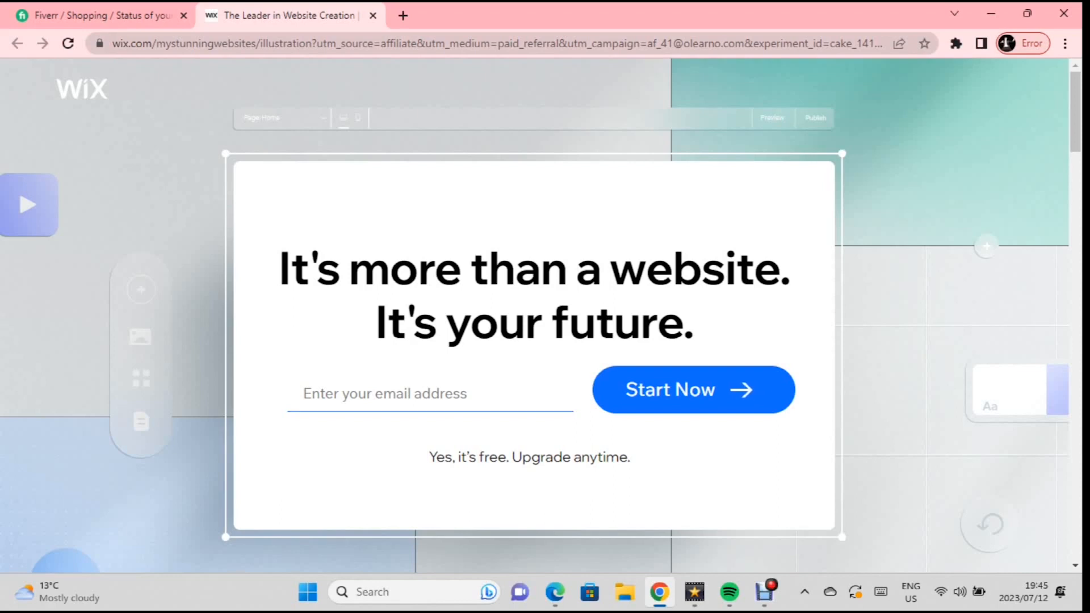
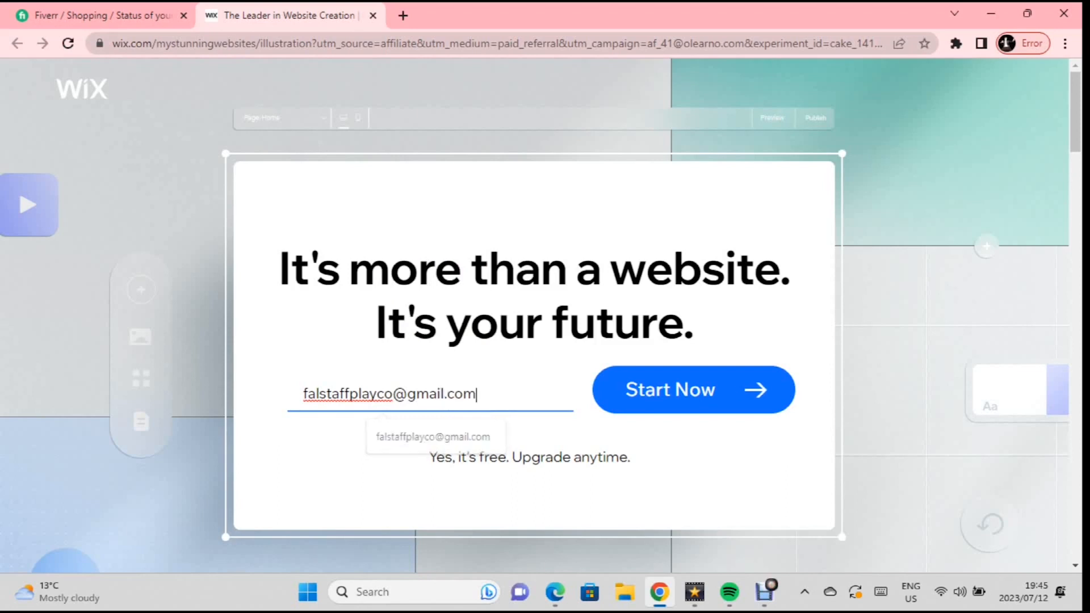
left_click(692, 389)
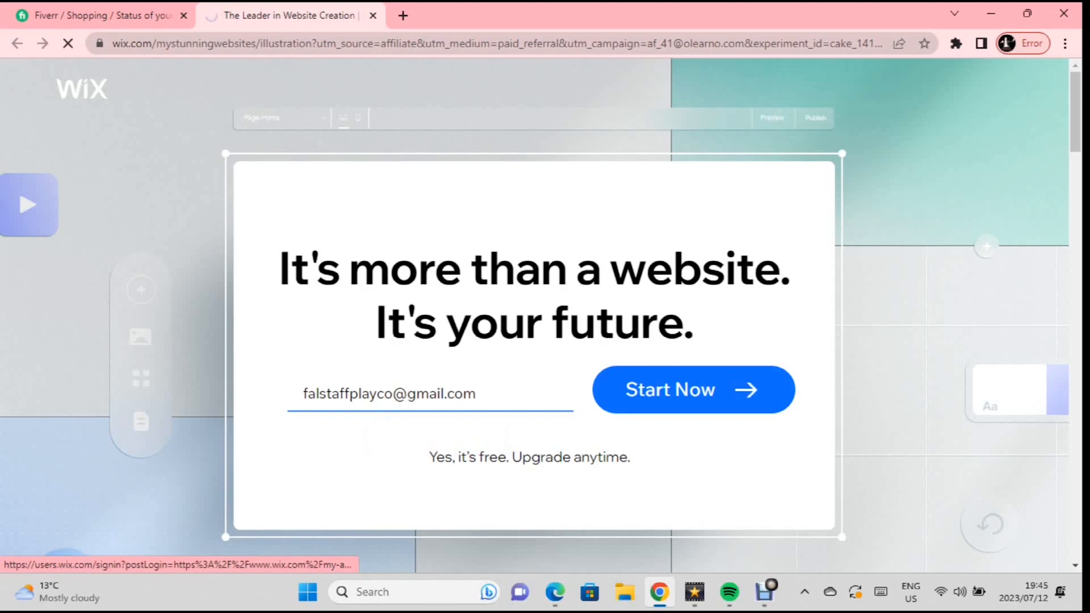
left_click(693, 390)
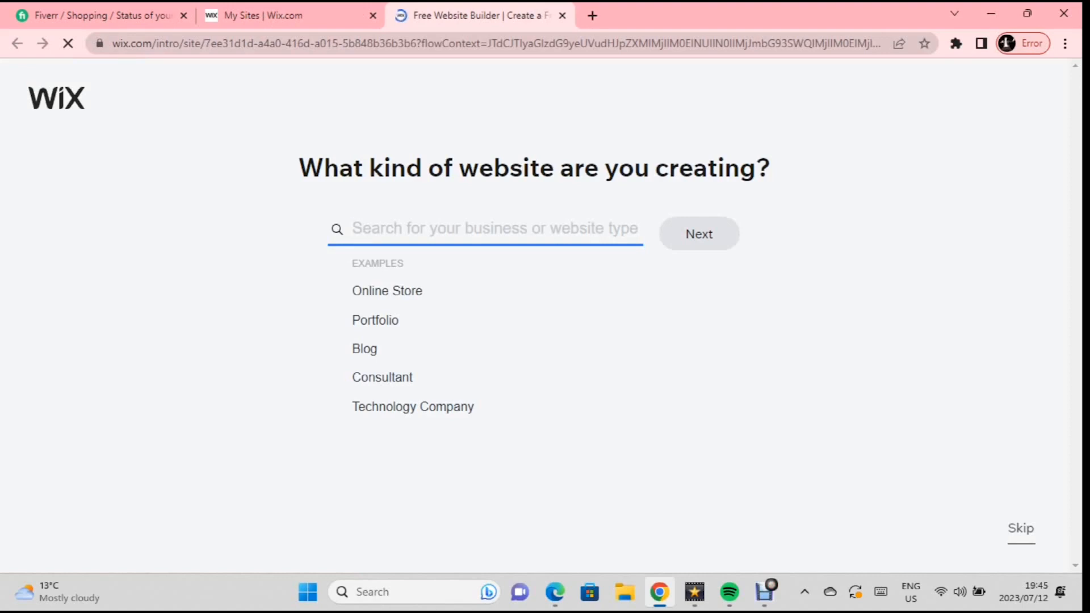
left_click(494, 228)
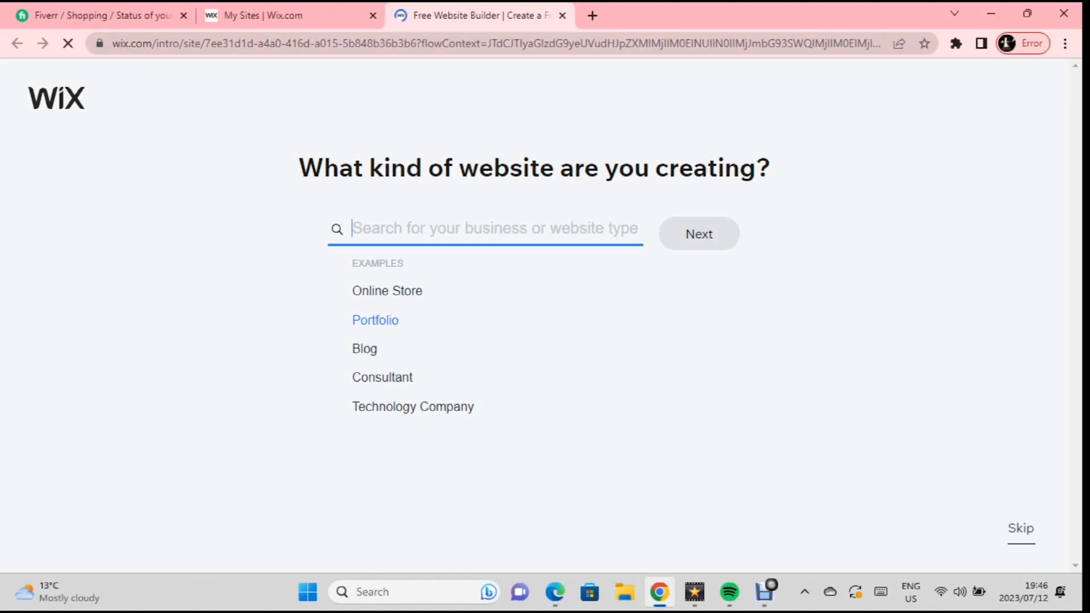
left_click(375, 320)
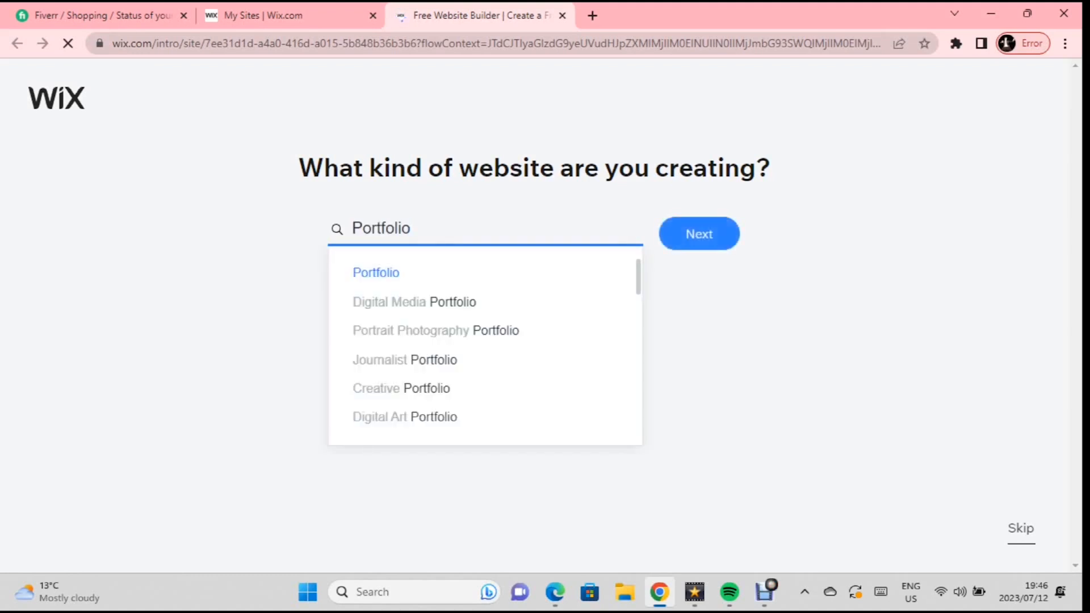
left_click(698, 233)
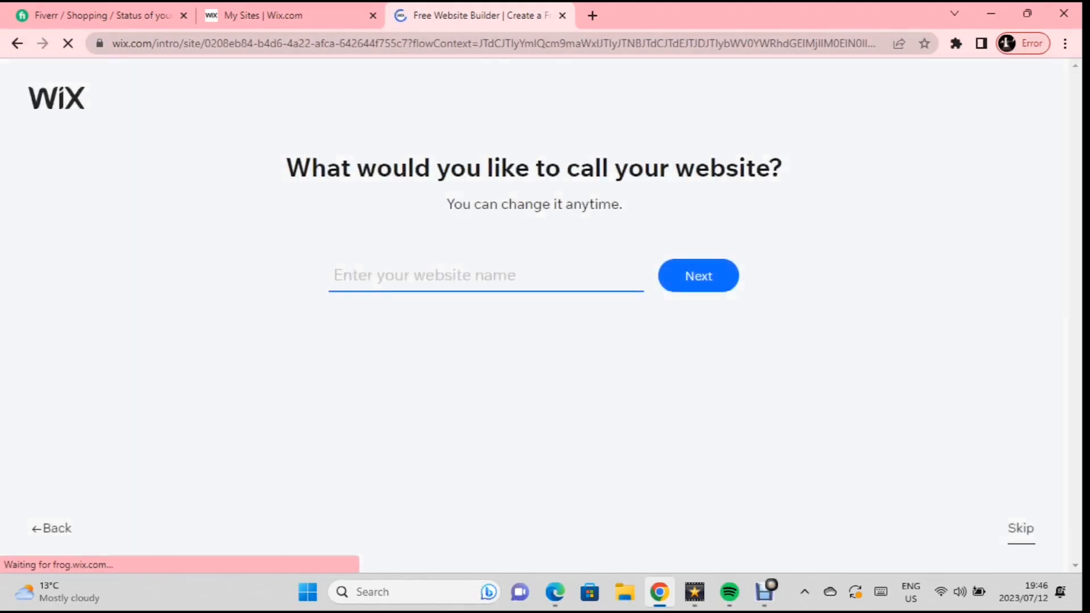
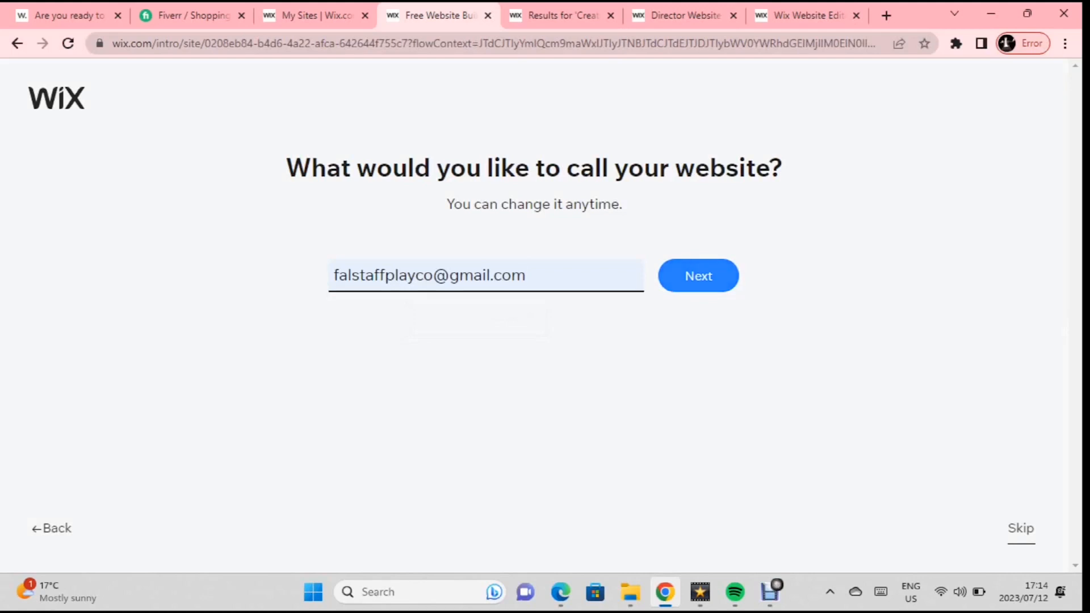
left_click(698, 276)
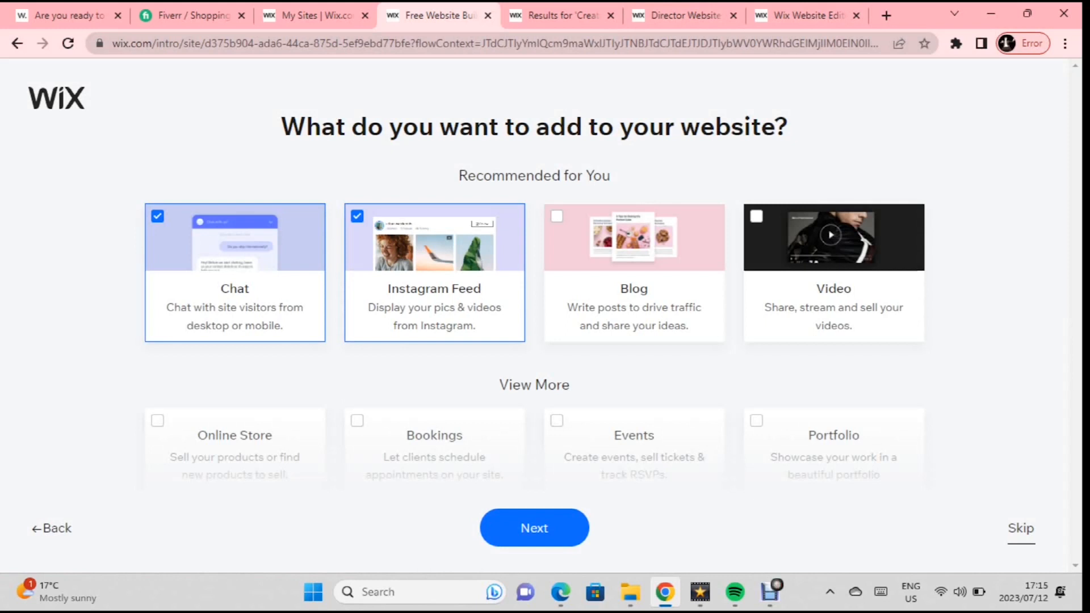
Step: Add the Portfolio feature alongside Chat and Instagram Feed, then continue
scroll("down", 3)
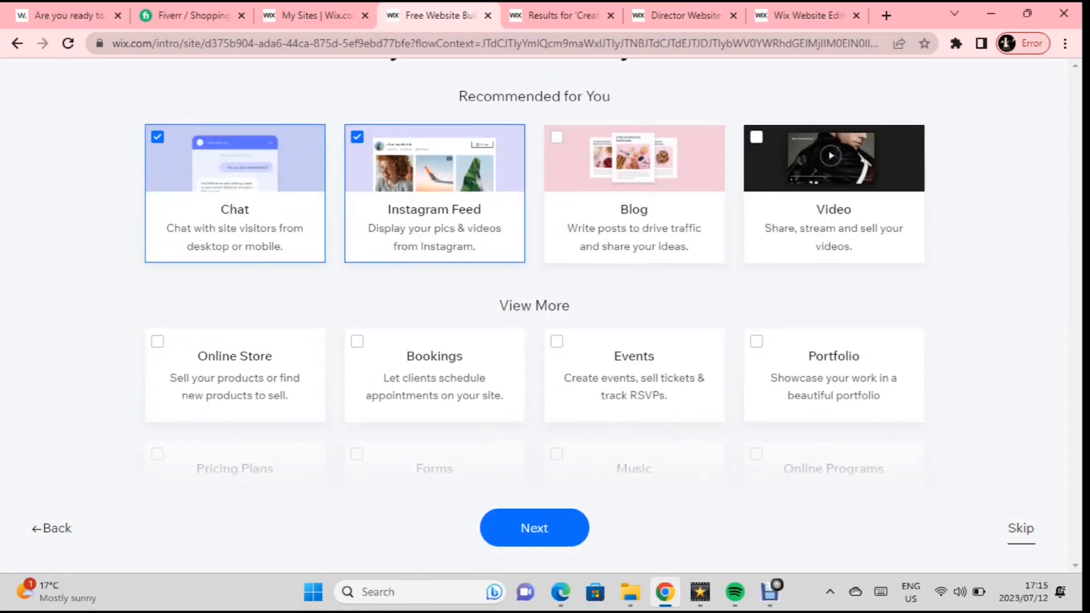
scroll("down", 3)
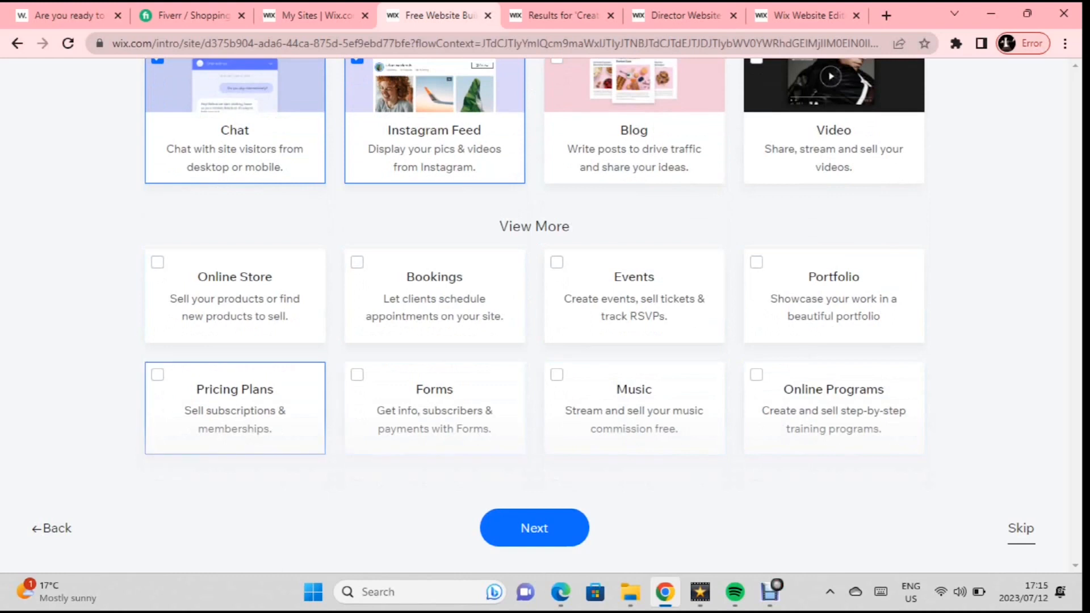
scroll("down", 3)
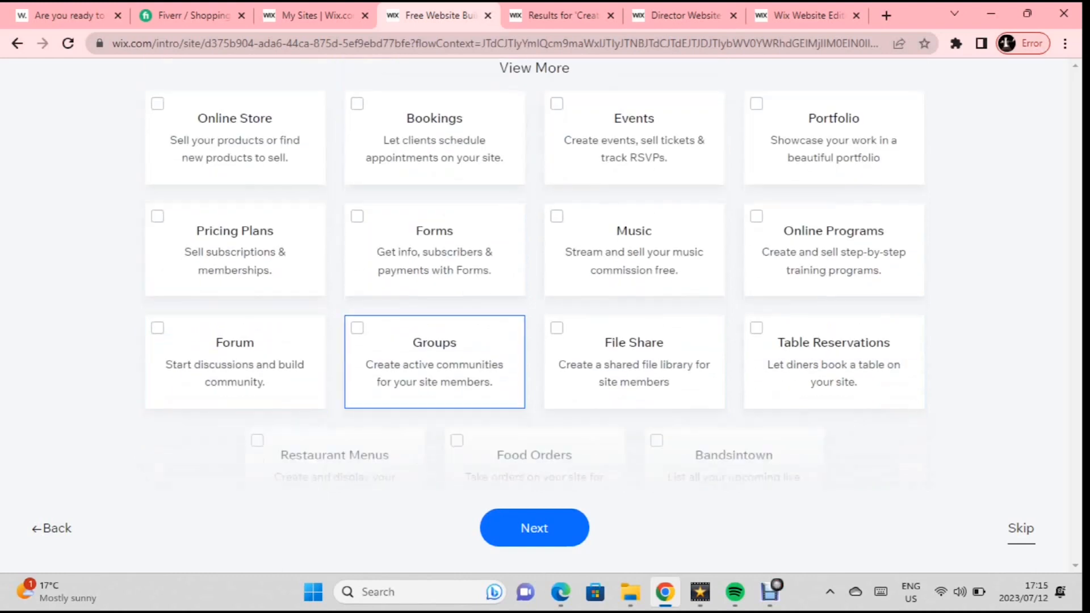
scroll("down", 3)
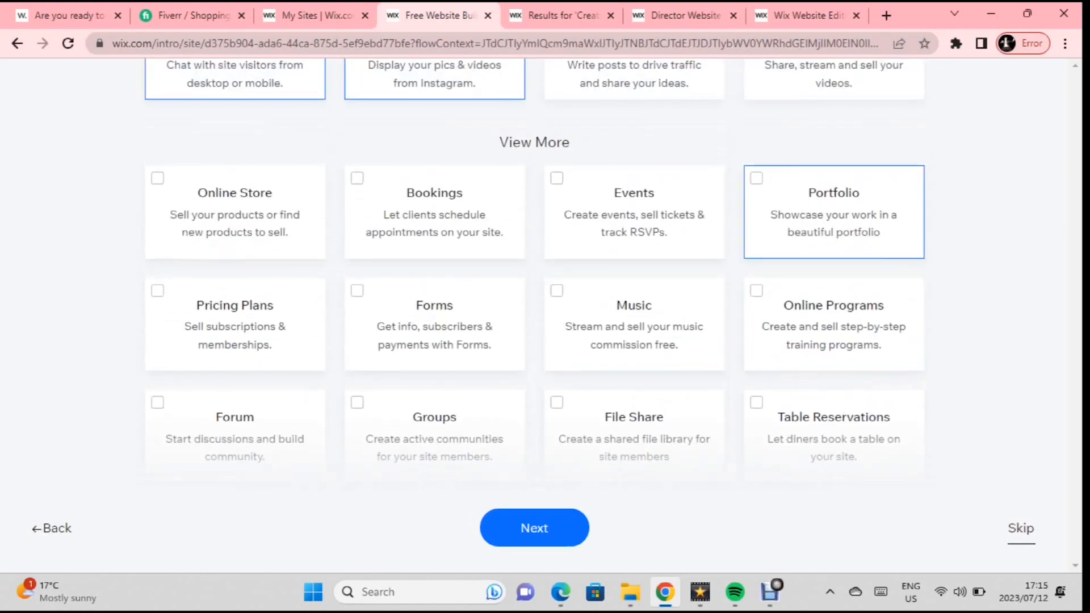
left_click(757, 178)
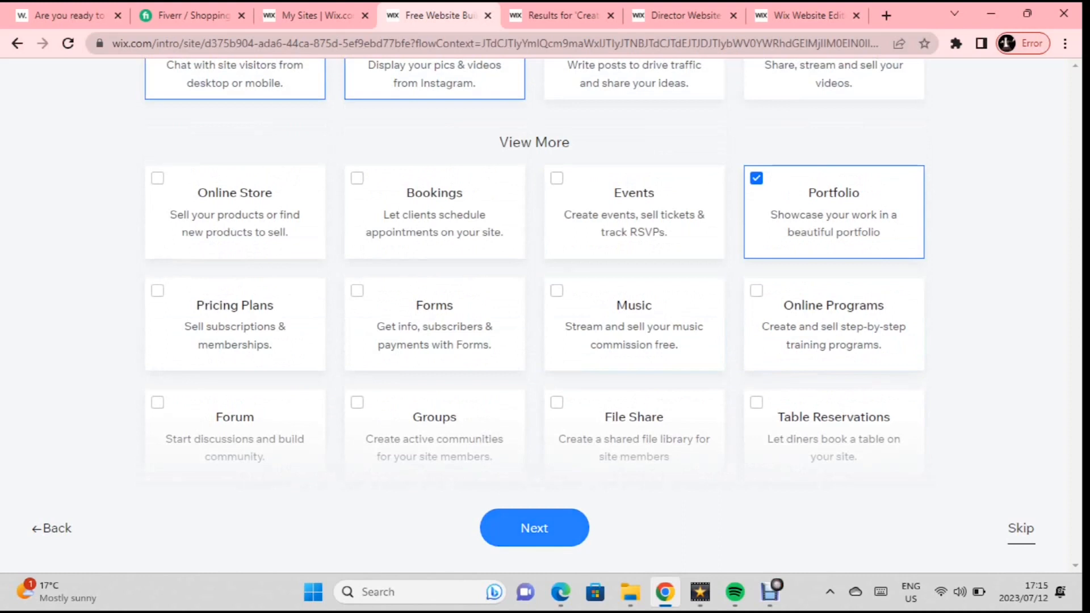
left_click(534, 528)
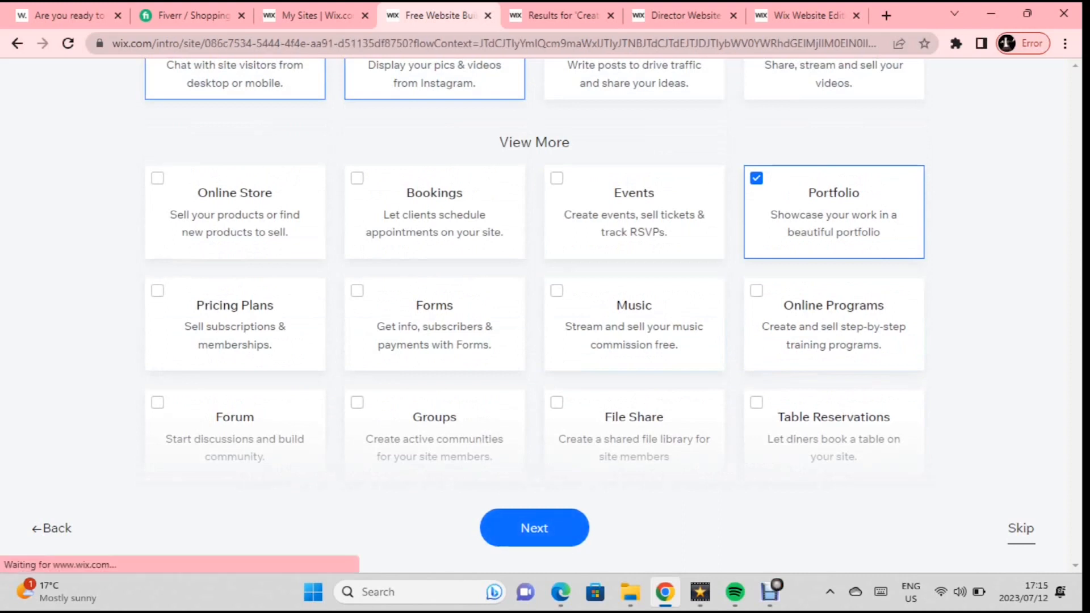
left_click(533, 527)
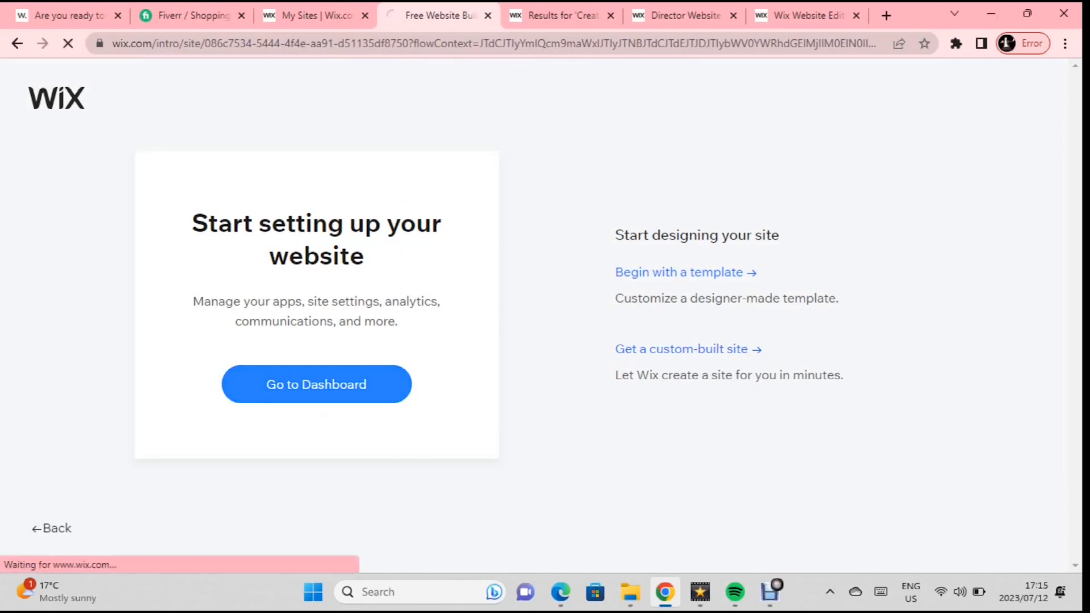
Step: Go to the dashboard to see the five-step business setup checklist
left_click(316, 385)
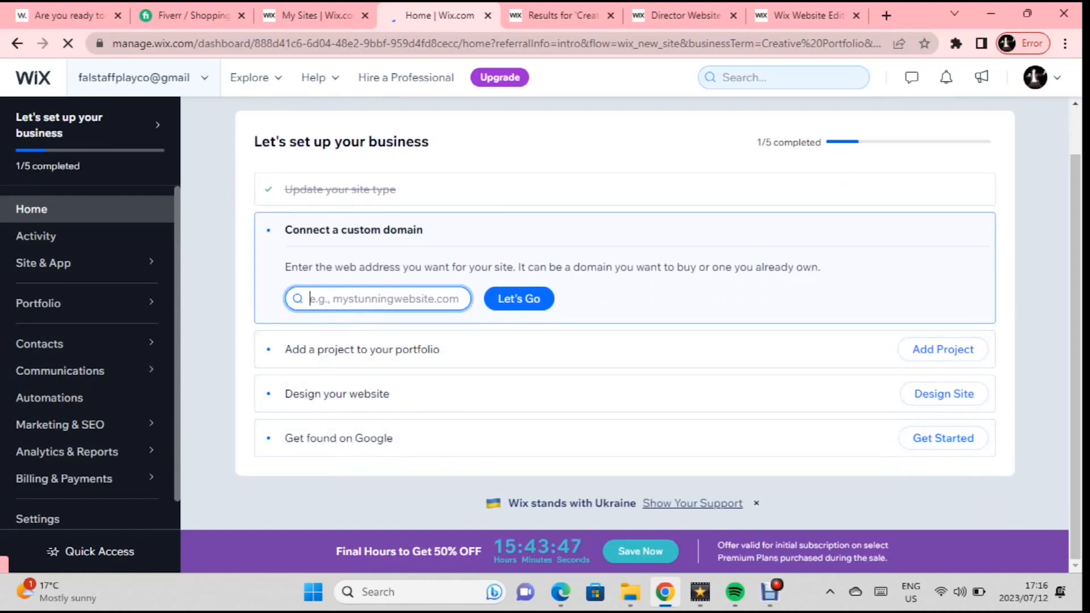
Step: Check that falstaffplayco.com is available and claim it
type("falstaff")
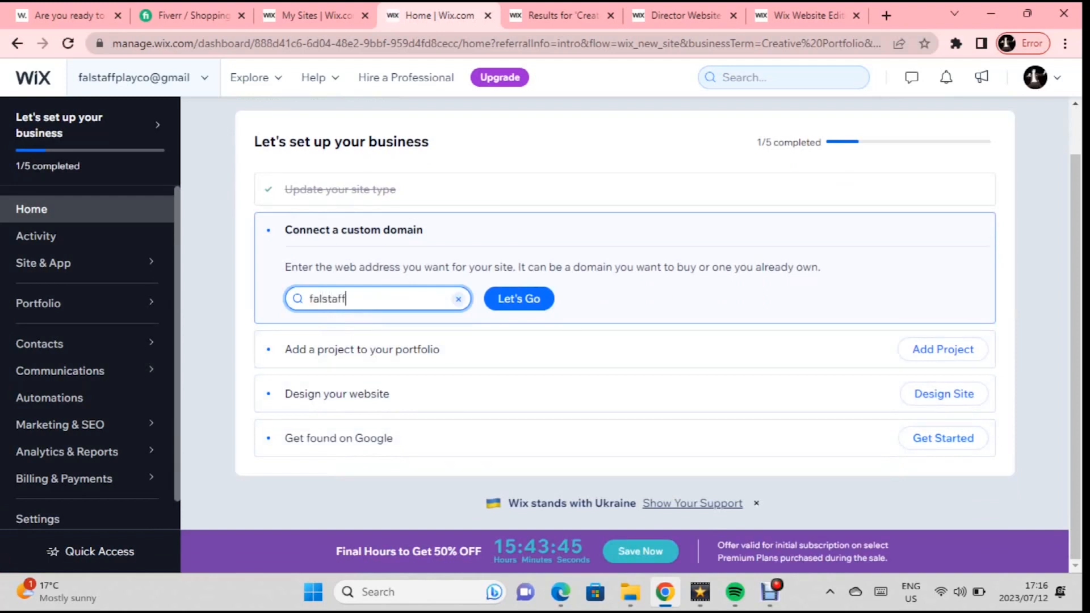
type("playco")
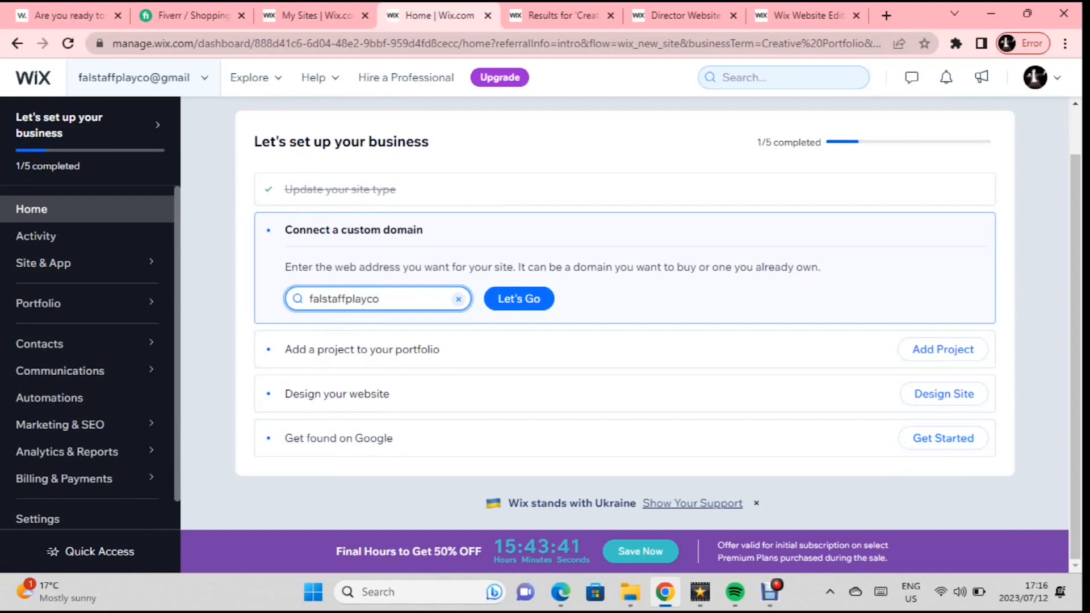
left_click(518, 298)
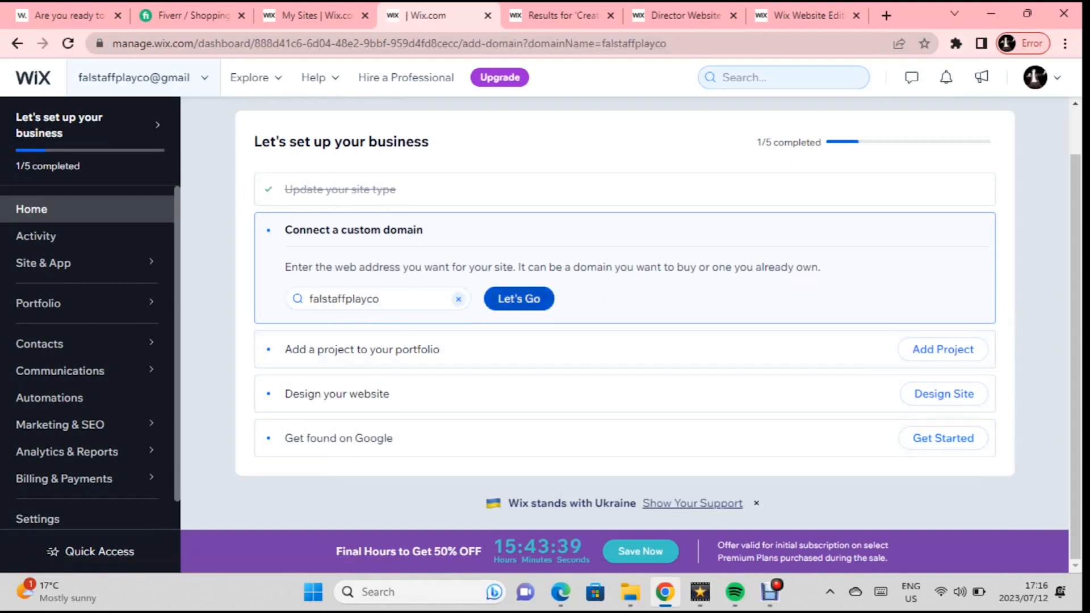
left_click(518, 298)
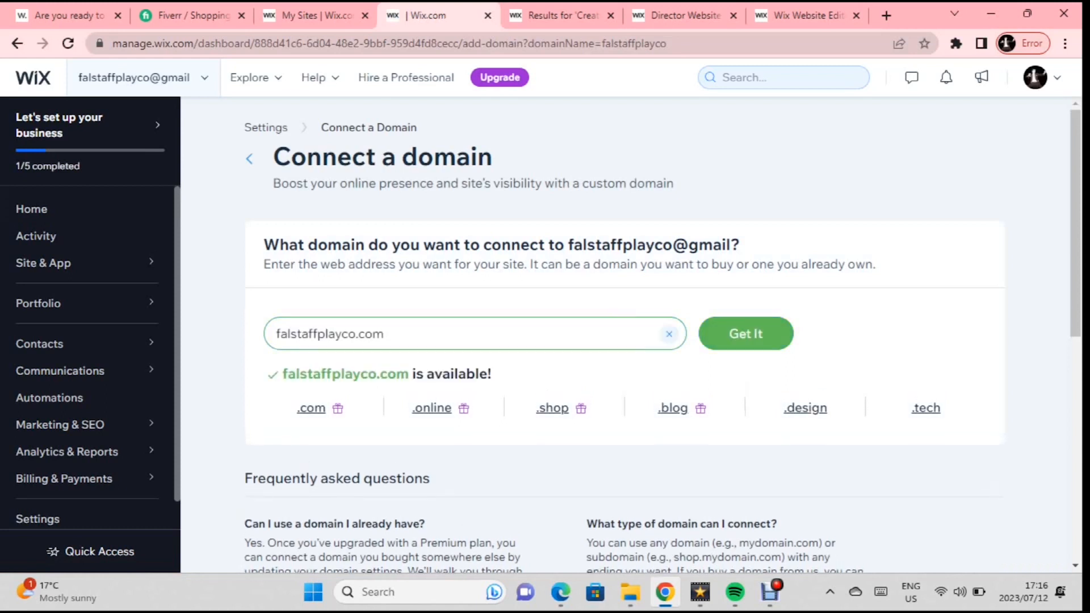
left_click(475, 333)
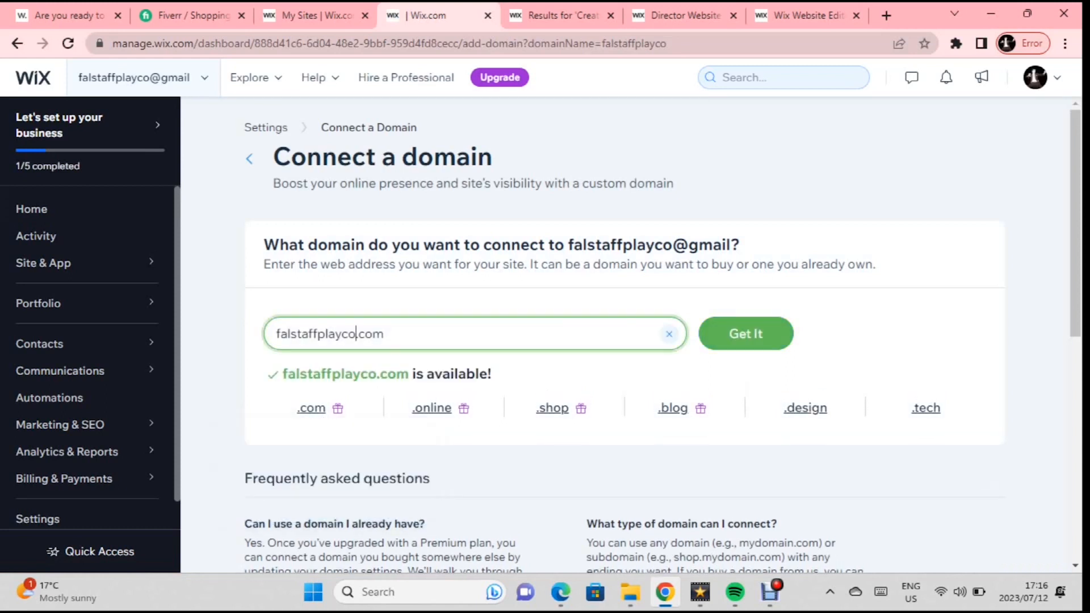
left_click(744, 334)
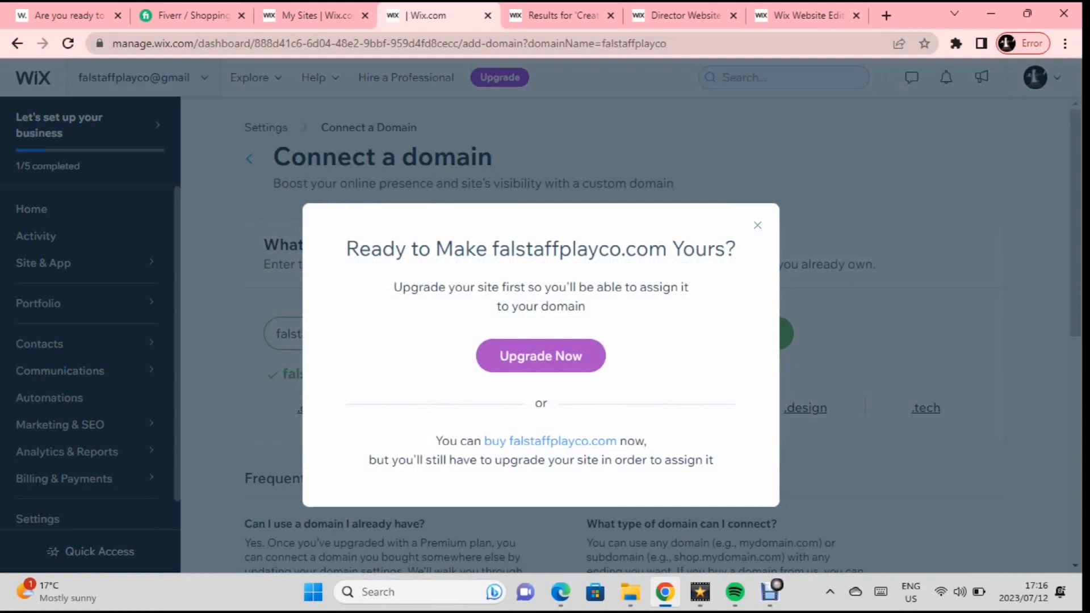
Step: Compare the premium plans and select the Combo plan
left_click(540, 355)
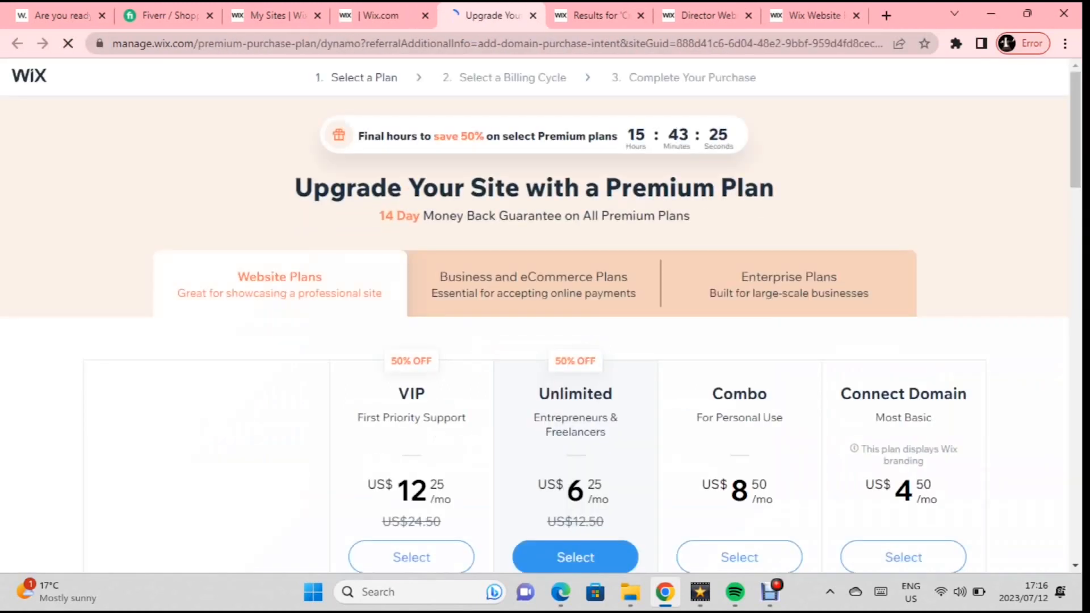
scroll("down", 3)
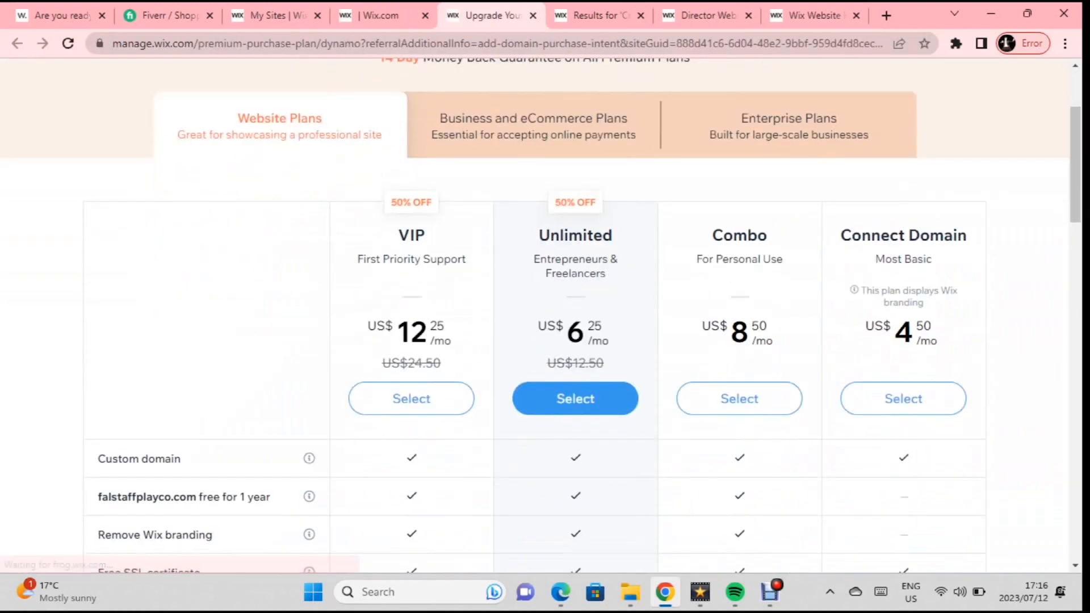
scroll("down", 3)
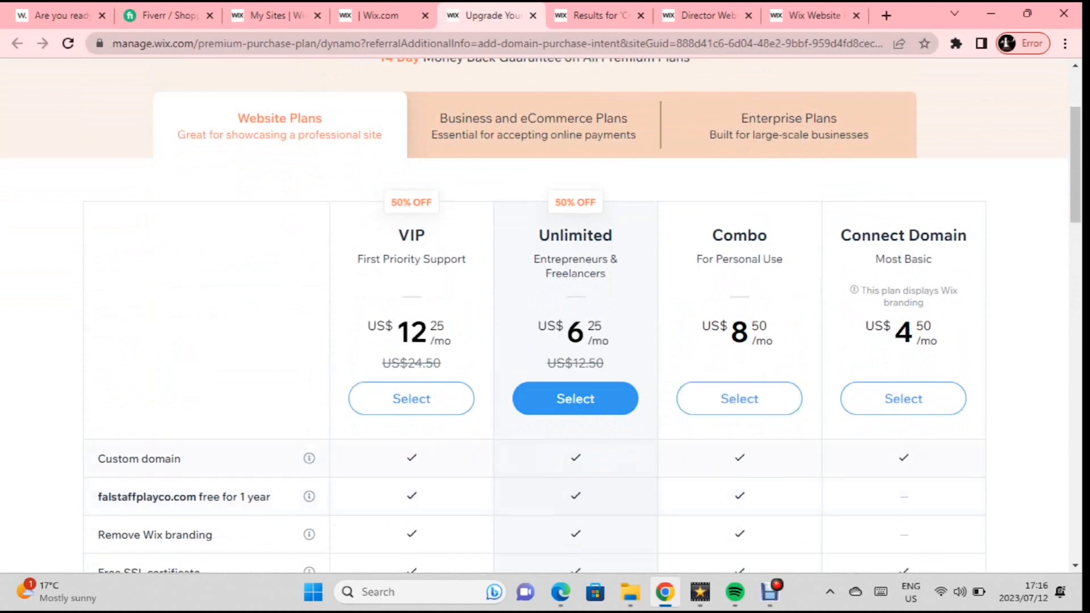
scroll("down", 3)
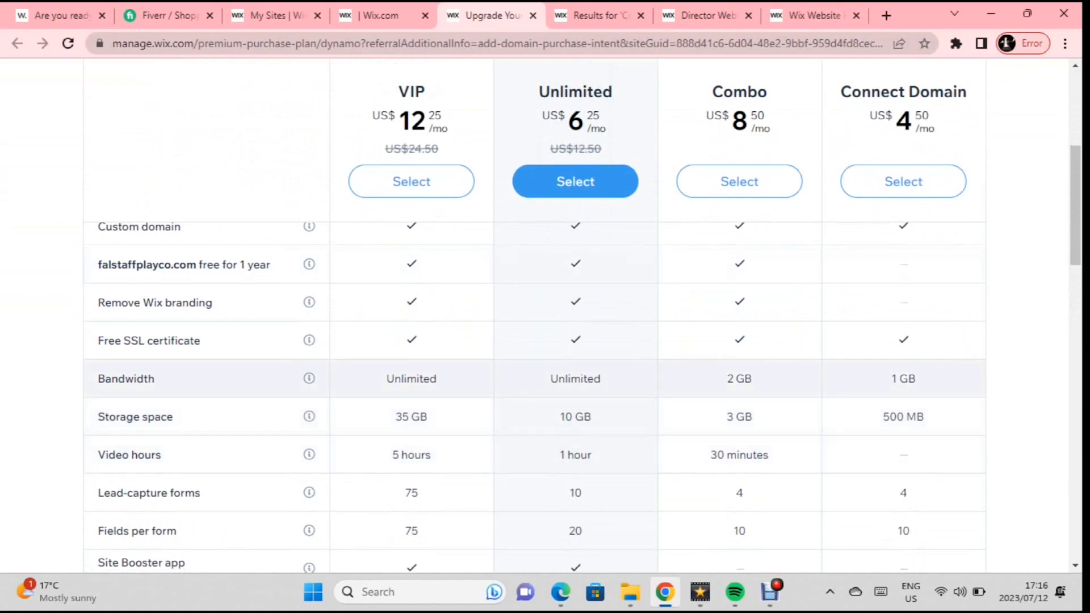
scroll("down", 3)
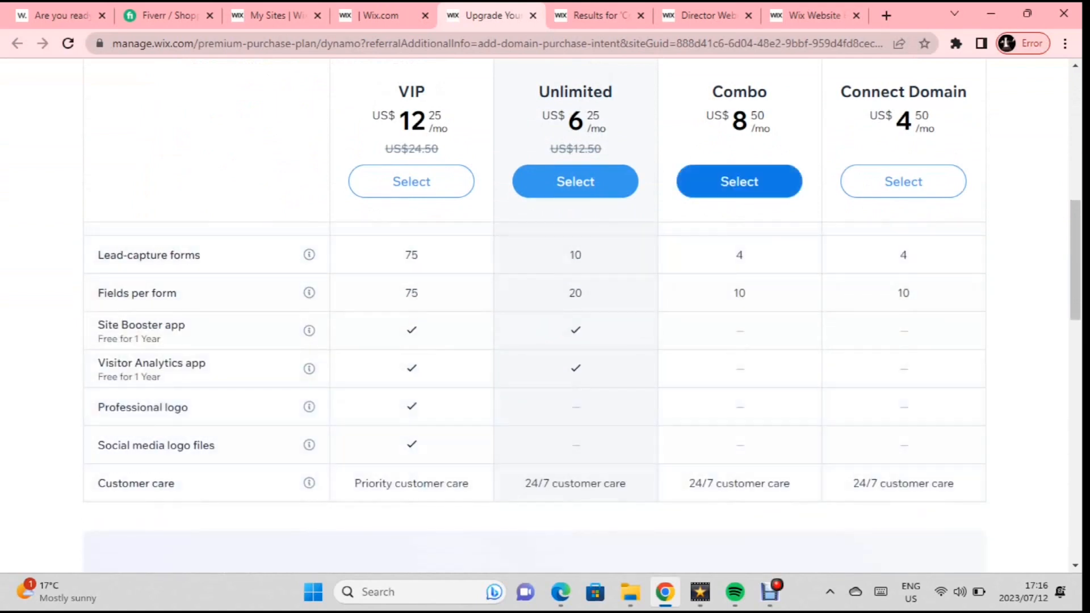
left_click(740, 182)
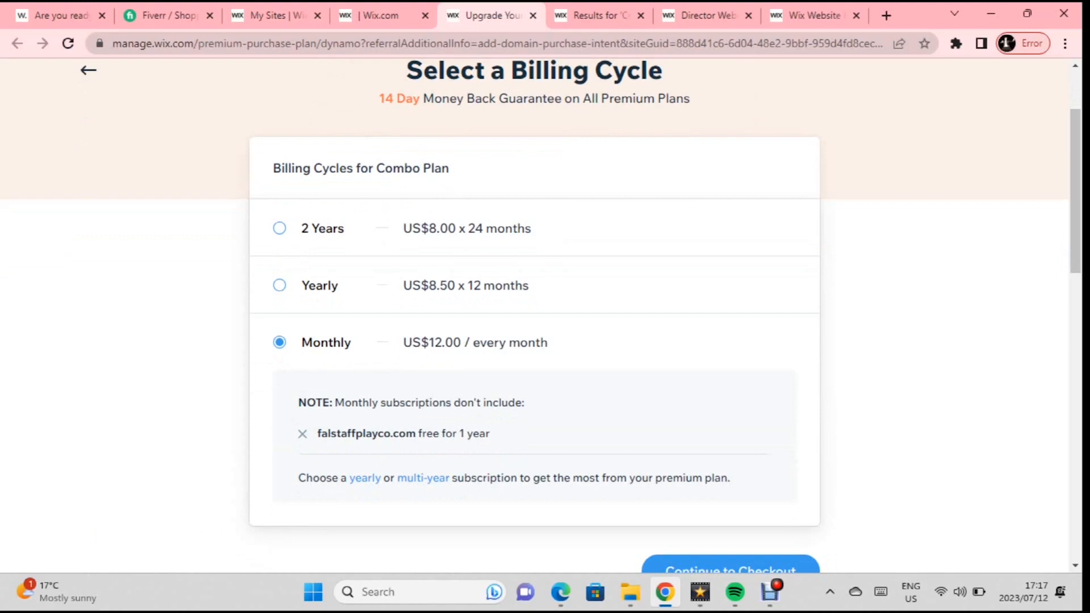
Step: Switch Combo billing to Yearly and continue to checkout
left_click(278, 285)
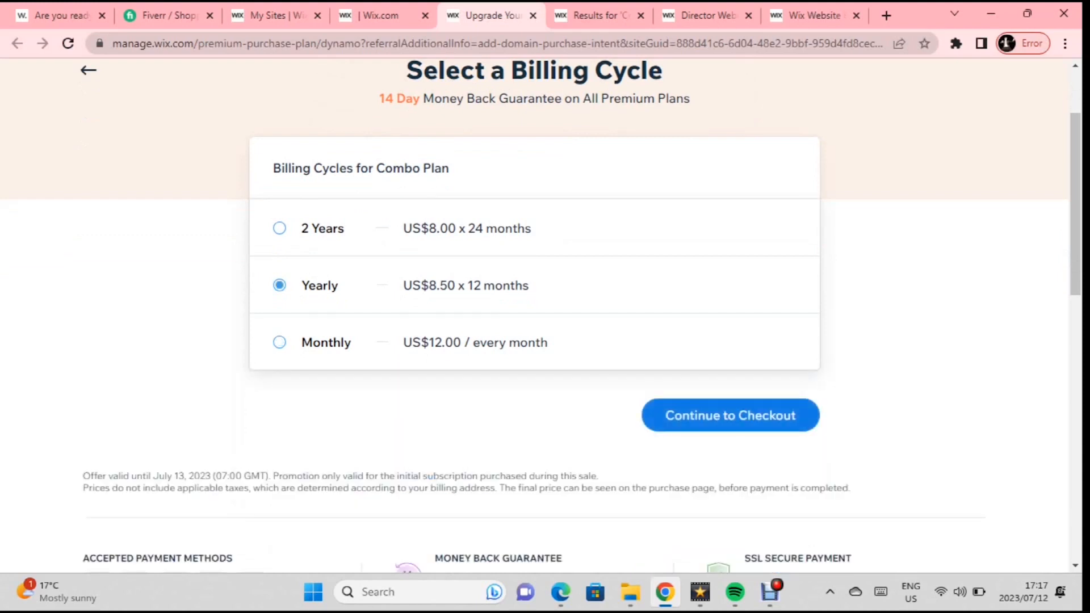
left_click(731, 415)
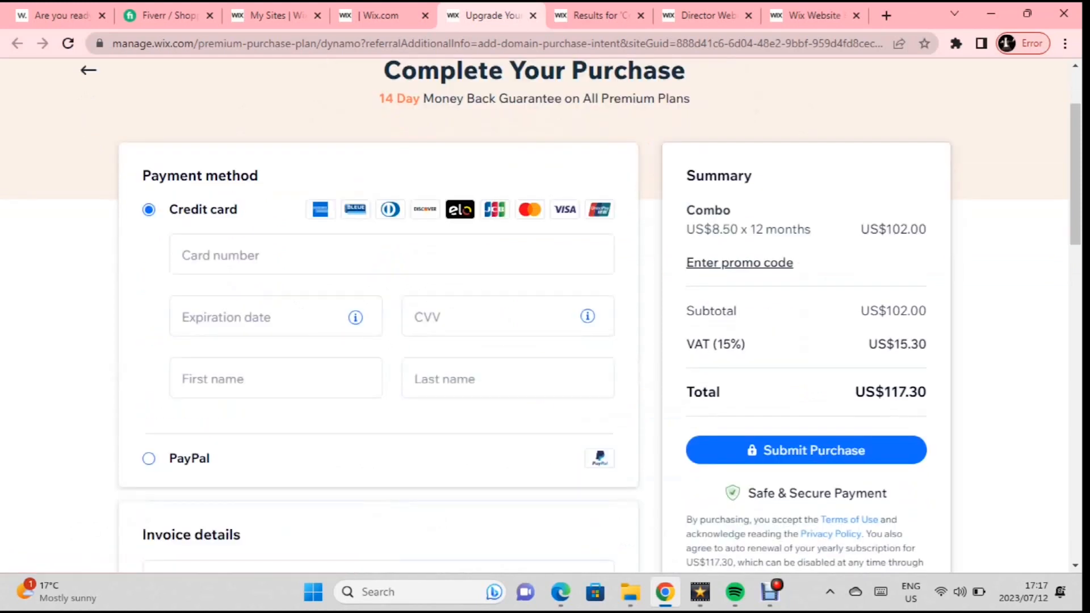
Step: Fill in the cardholder name, invoice details and card expiry date for the purchase
left_click(275, 378)
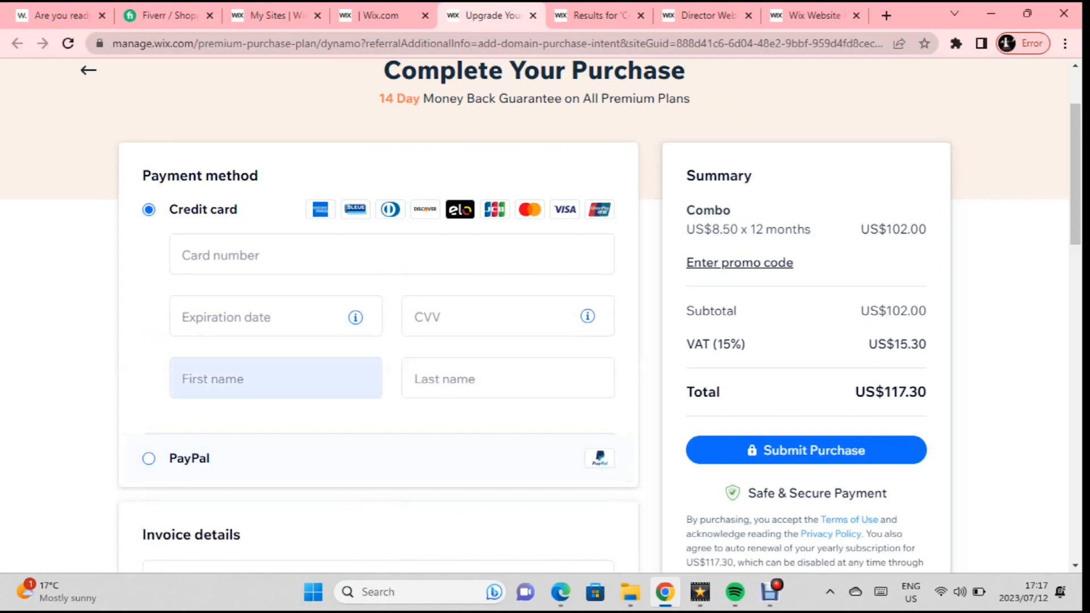
scroll("down", 3)
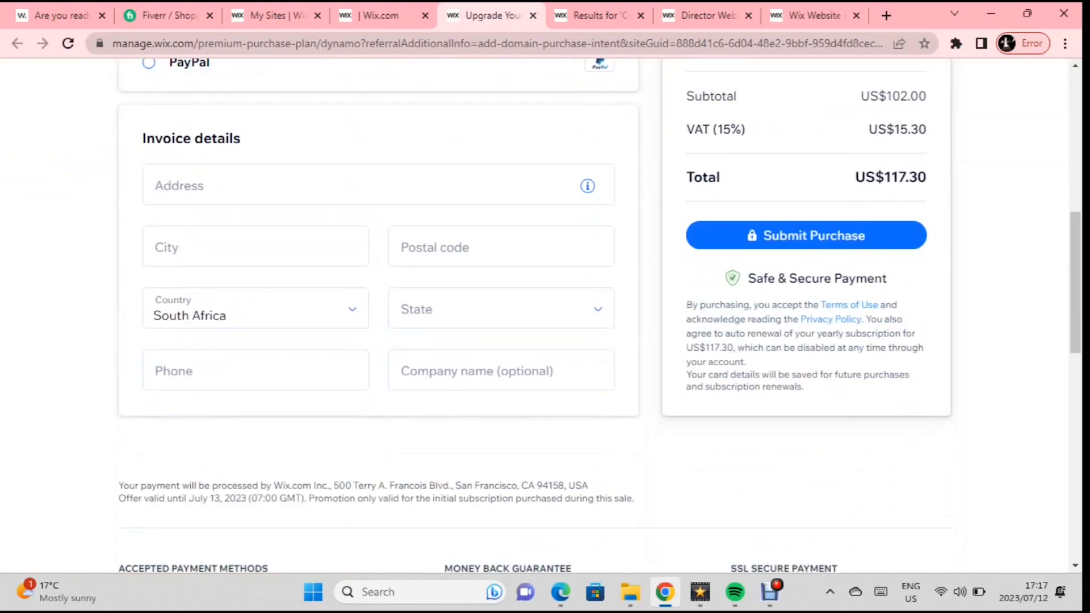
scroll("up", 3)
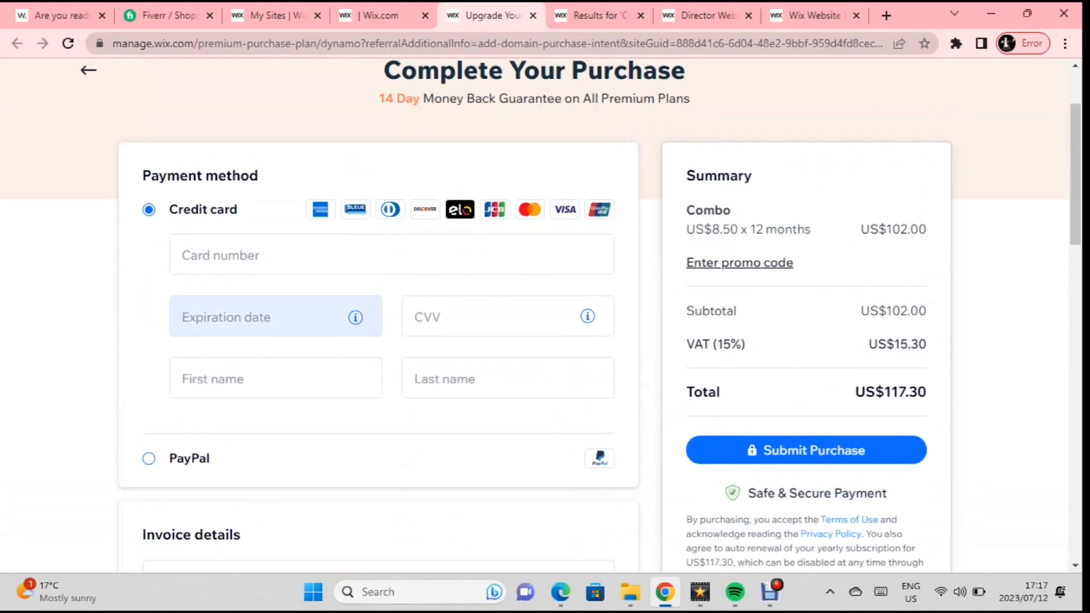
left_click(806, 450)
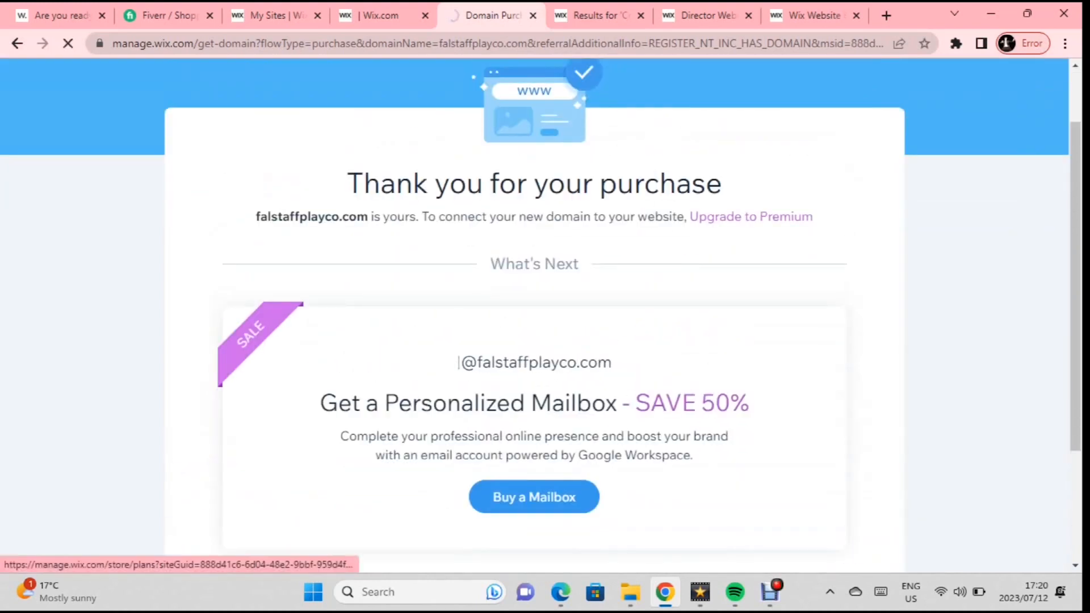
Step: Browse the suggested domains on the Connect a Domain page, then open the dashboard's SEO checklist
type("suppo")
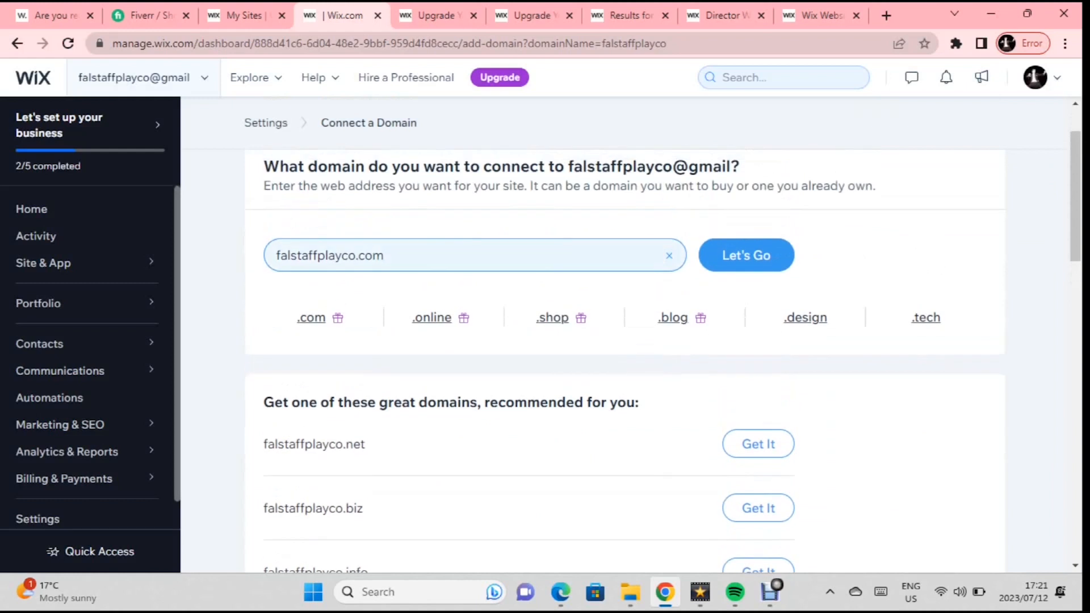
scroll("down", 3)
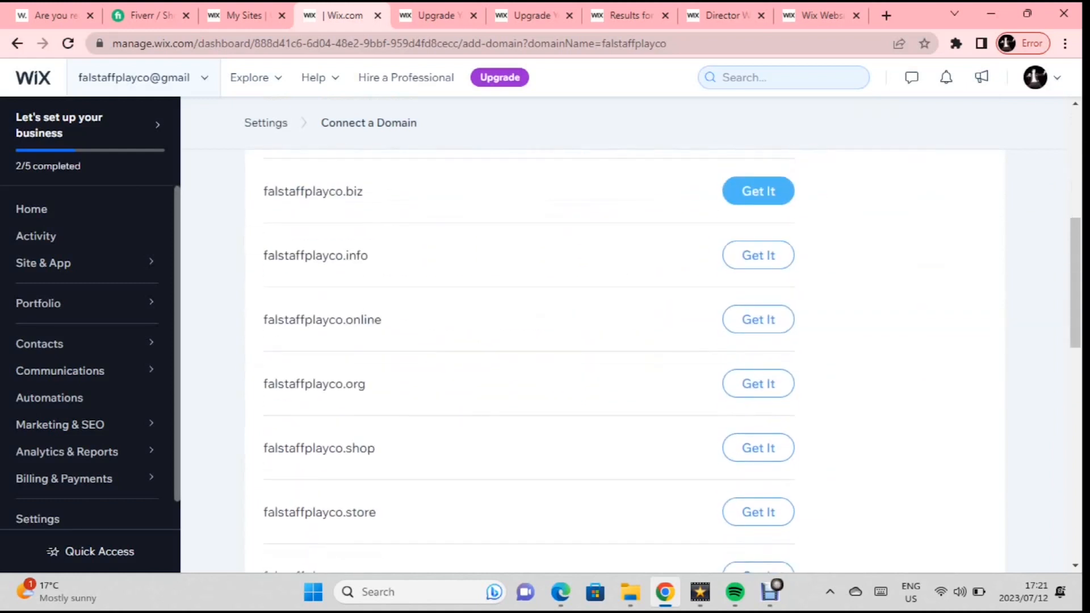
scroll("down", 3)
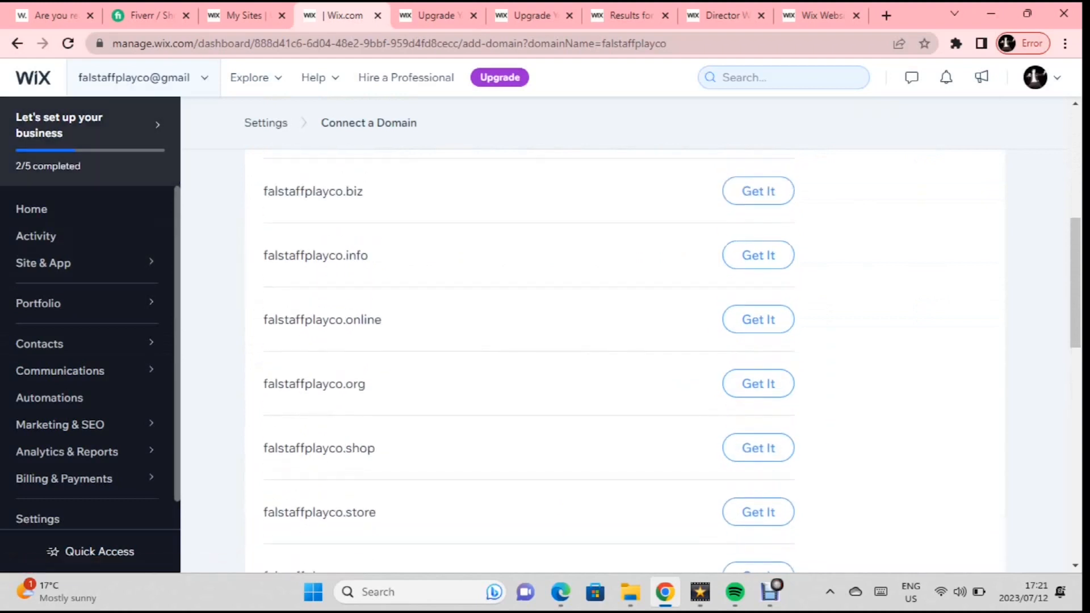
left_click(59, 125)
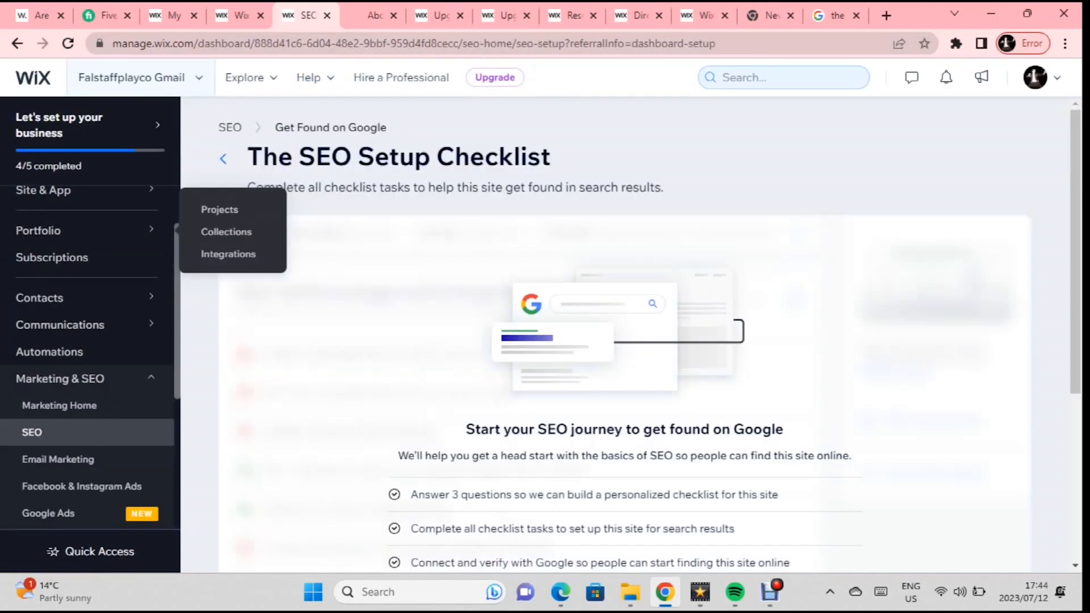
Step: Scroll through the SEO Setup Checklist introduction to the Get Started button
scroll("down", 3)
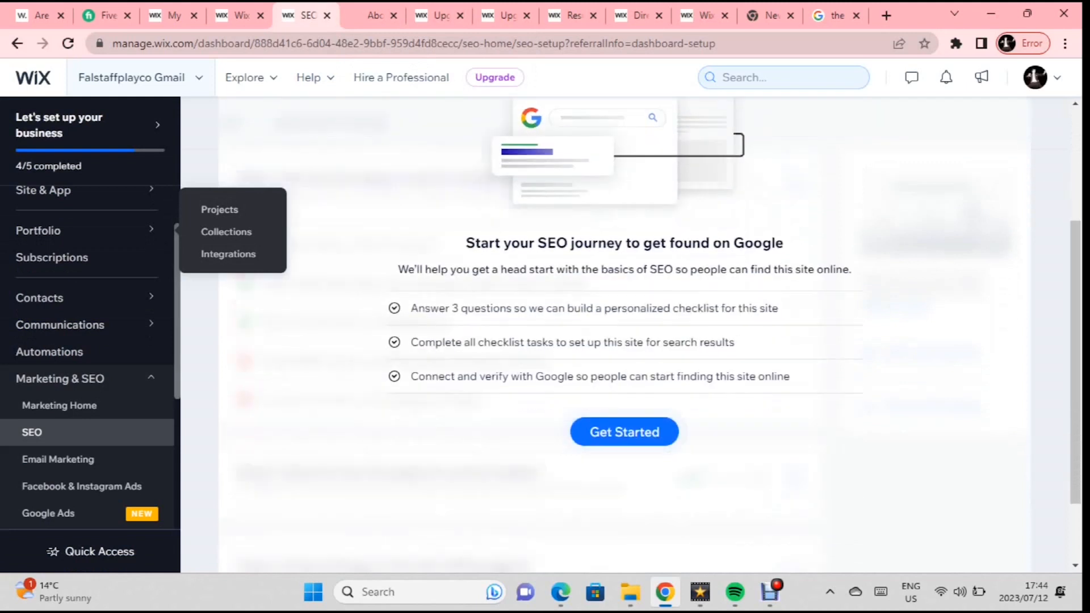
scroll("down", 3)
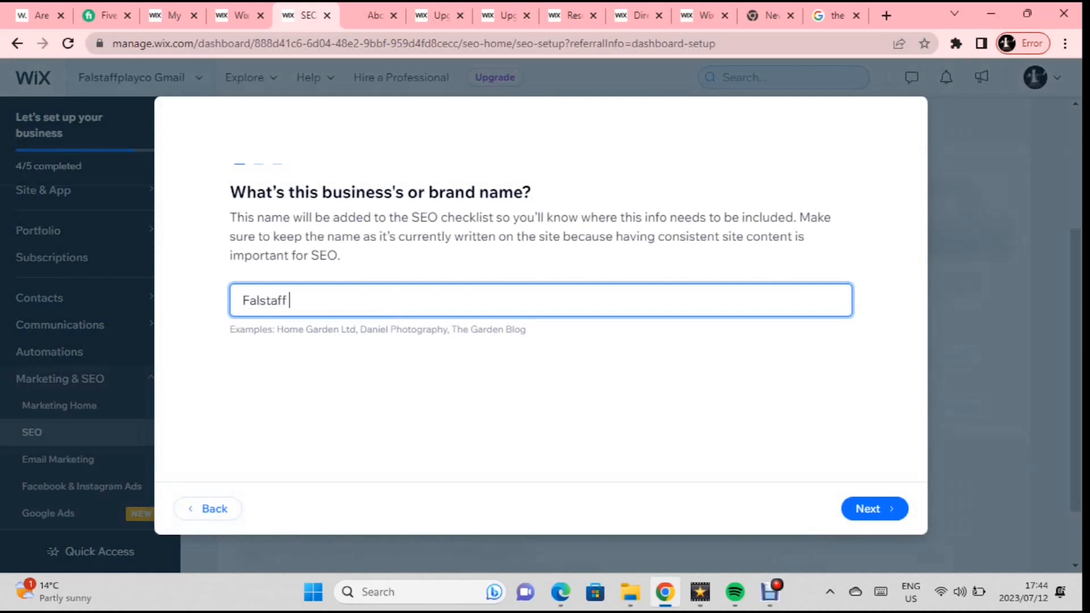
Step: Enter 'Falstaff Play Co' as the brand name and mark customers as nationwide/online
type("Play")
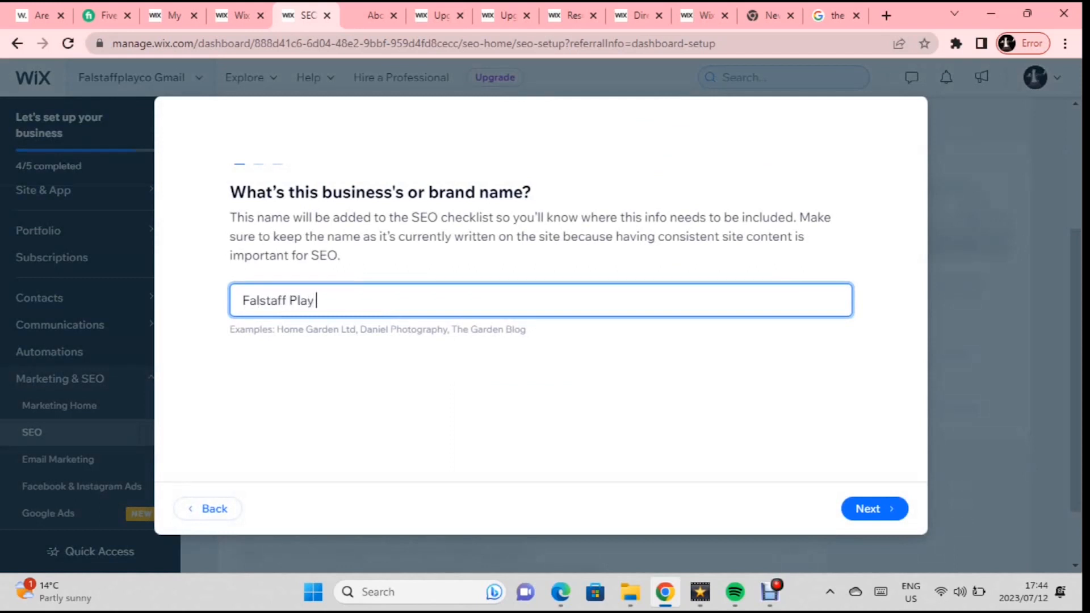
type("Co")
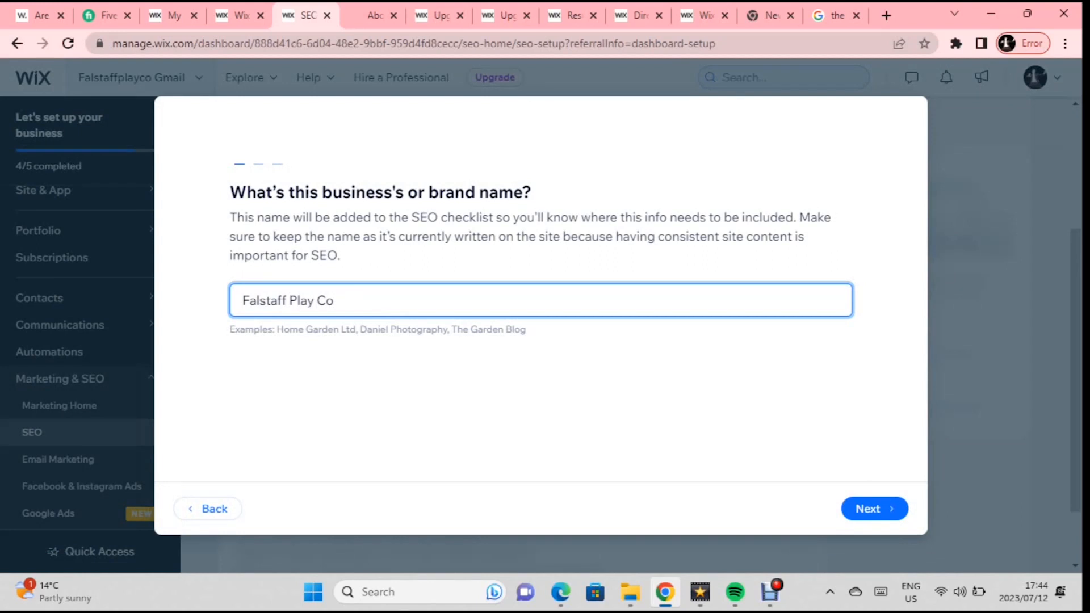
left_click(874, 508)
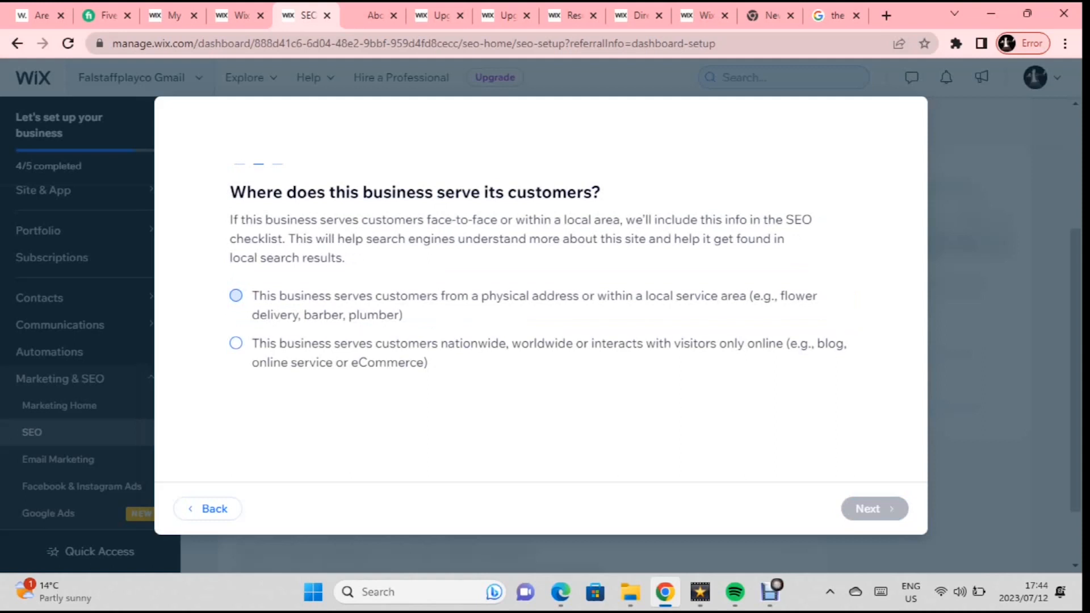
left_click(236, 343)
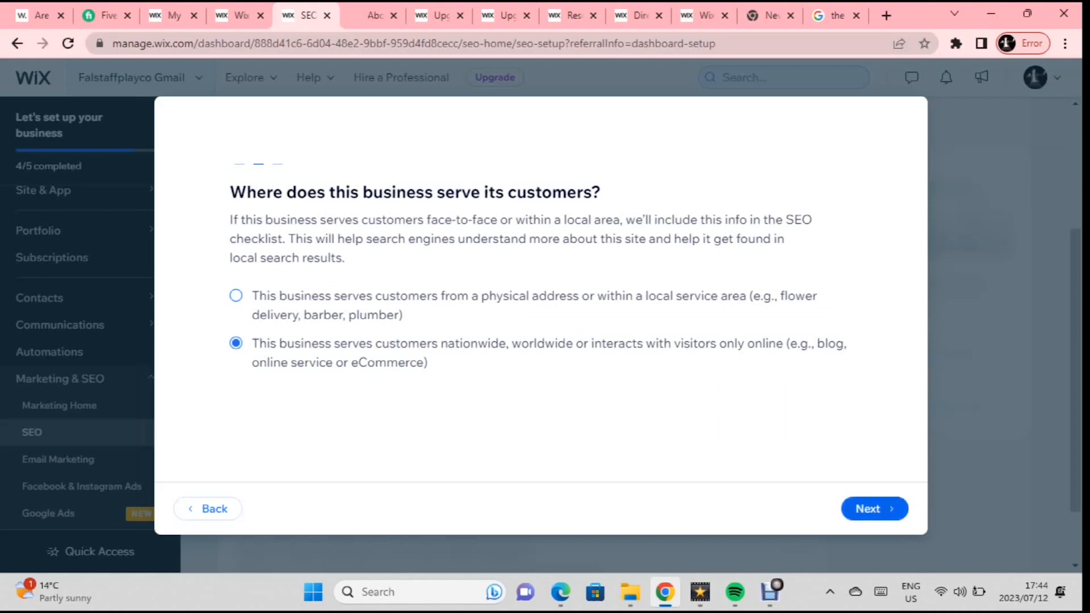
left_click(873, 508)
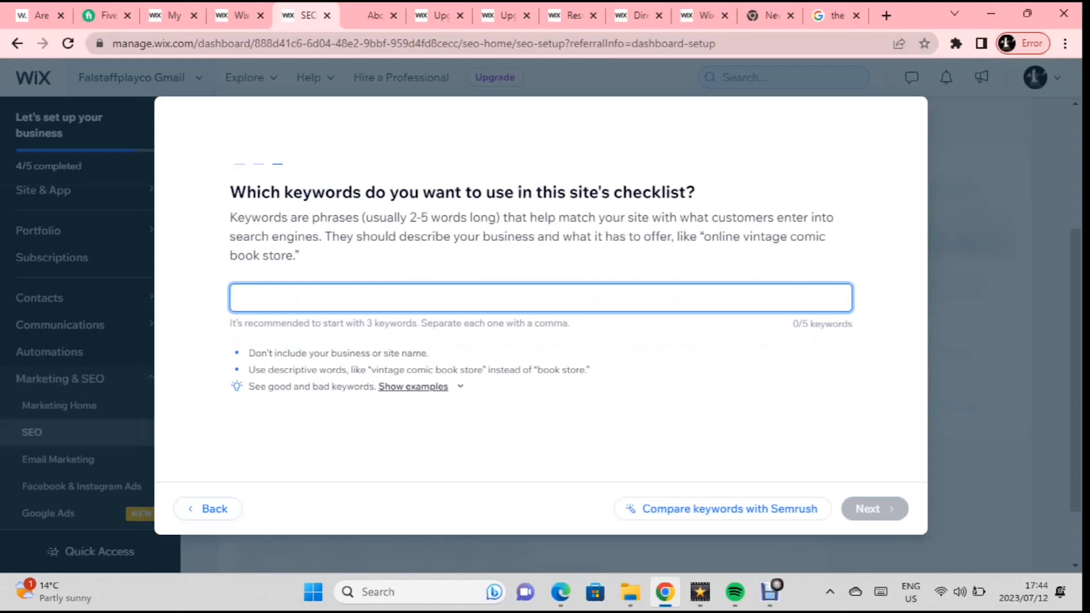
Step: Add Theatre and Capetown as the first SEO keywords
type("Theat")
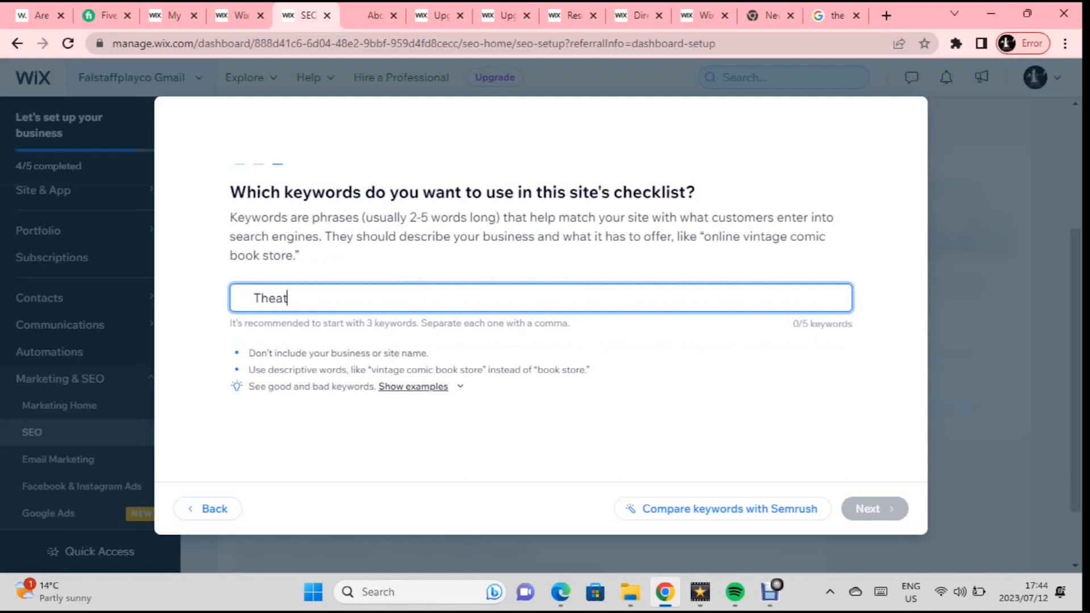
type("re")
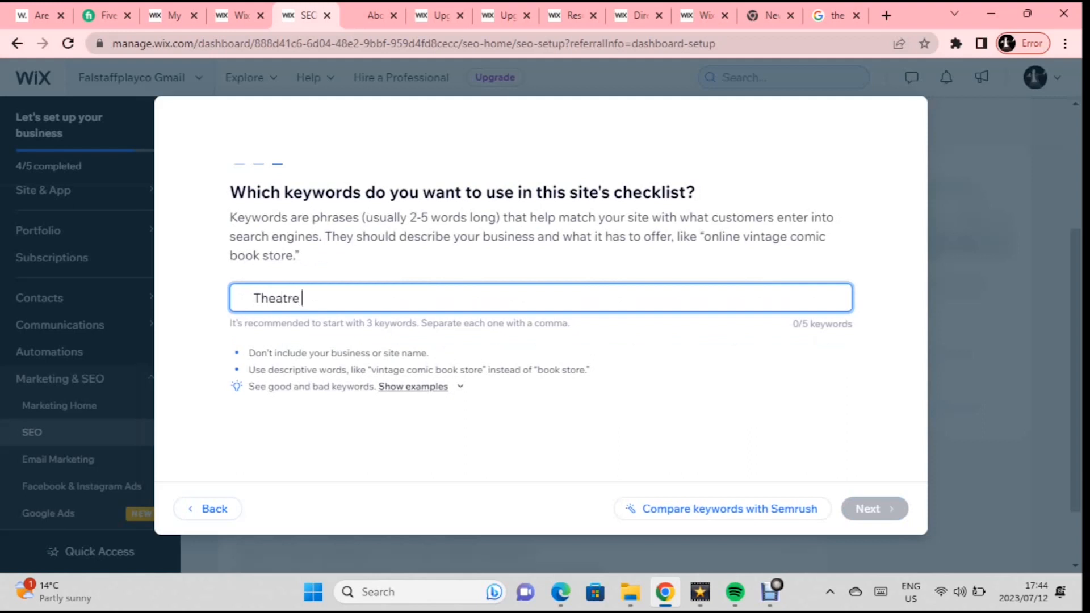
type("Cap")
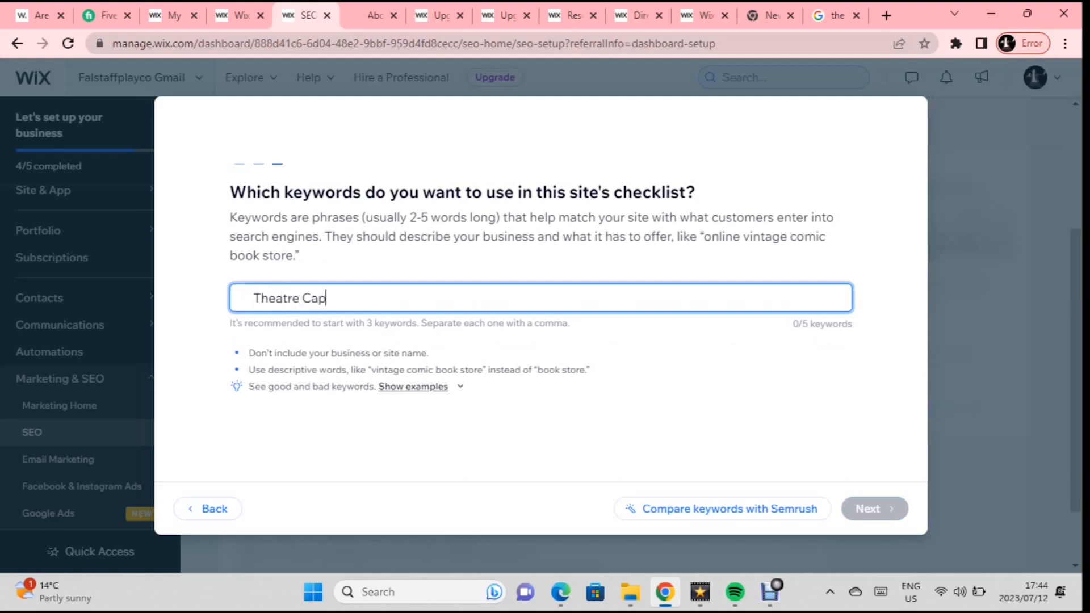
type("e To")
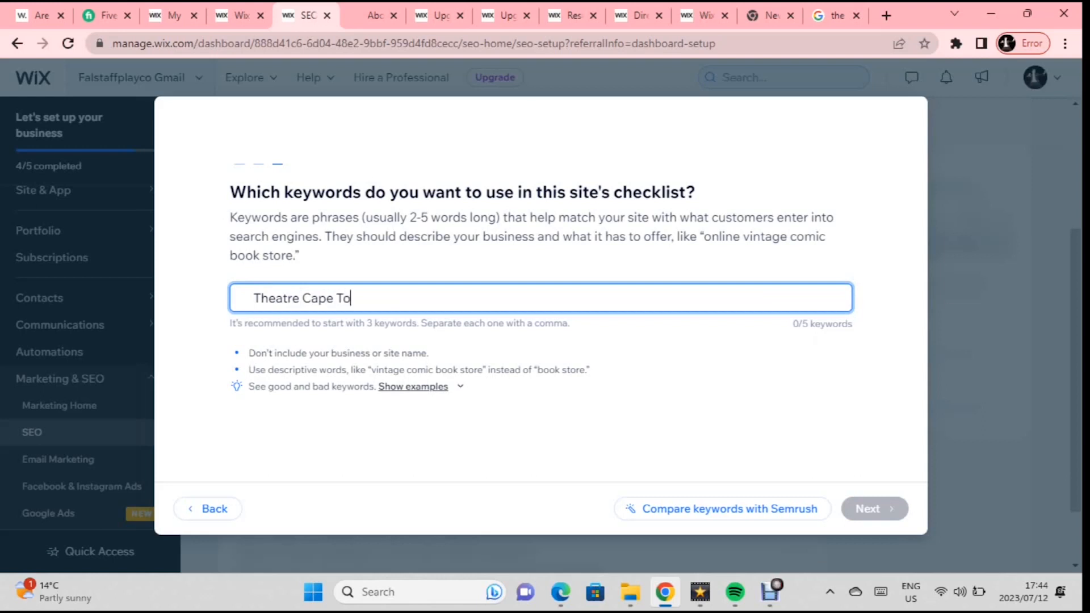
type("wn")
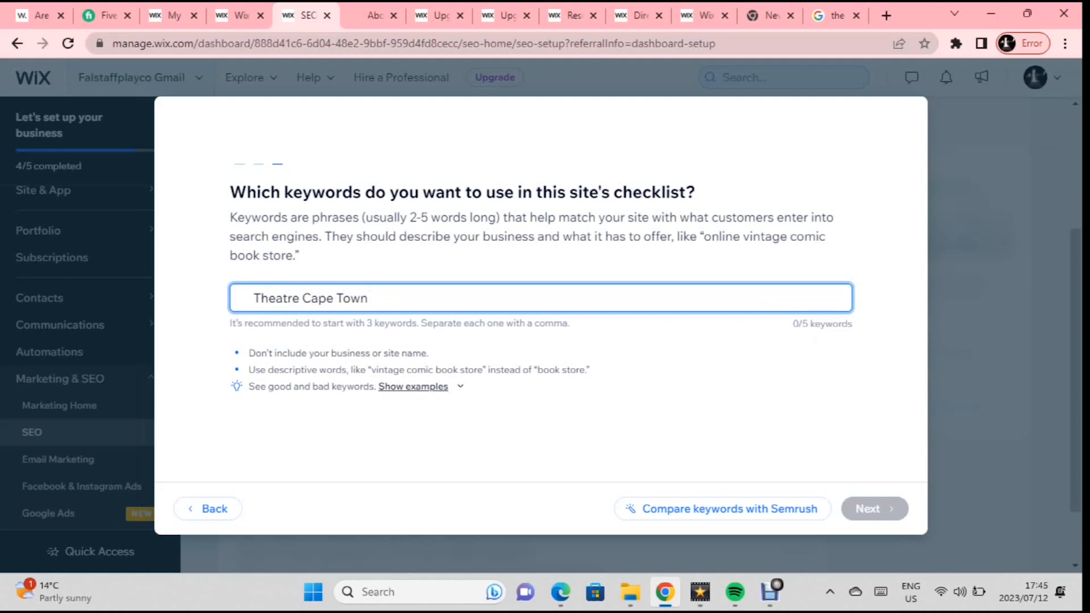
key("Backspace")
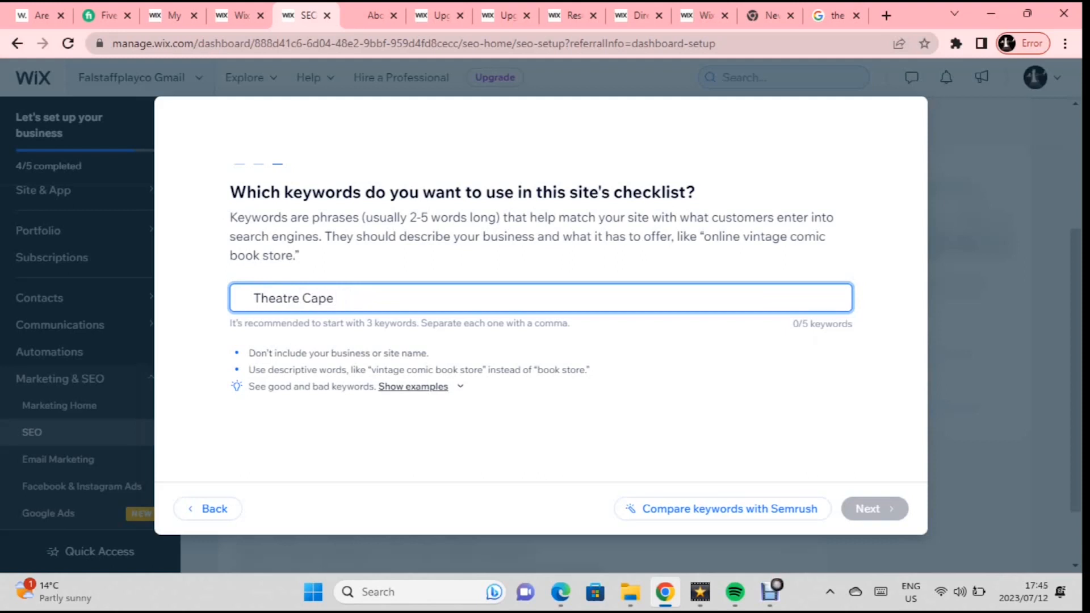
key("Backspace")
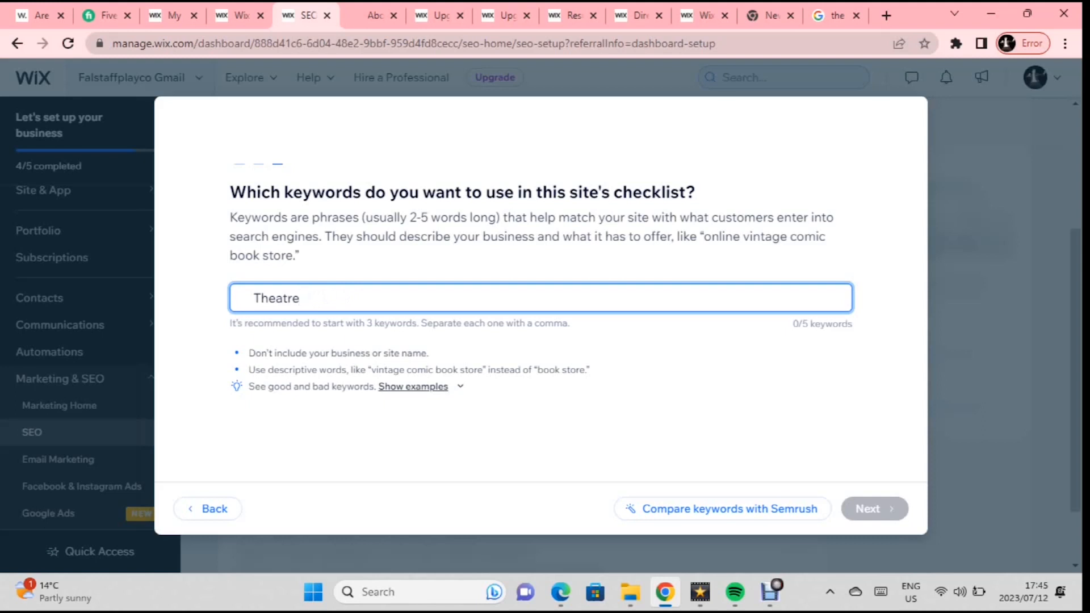
type("C")
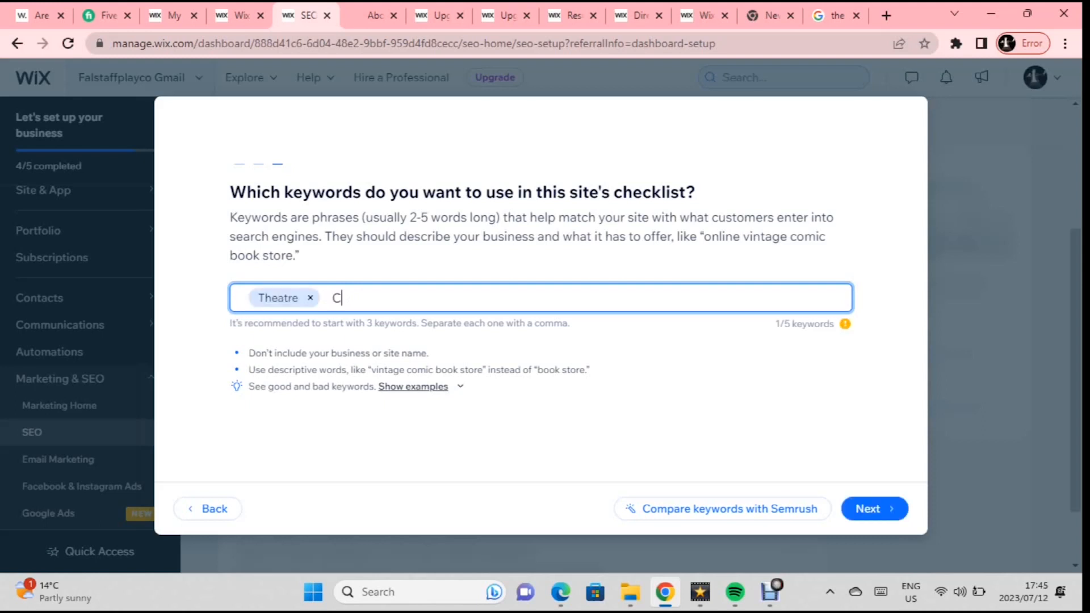
type("ape")
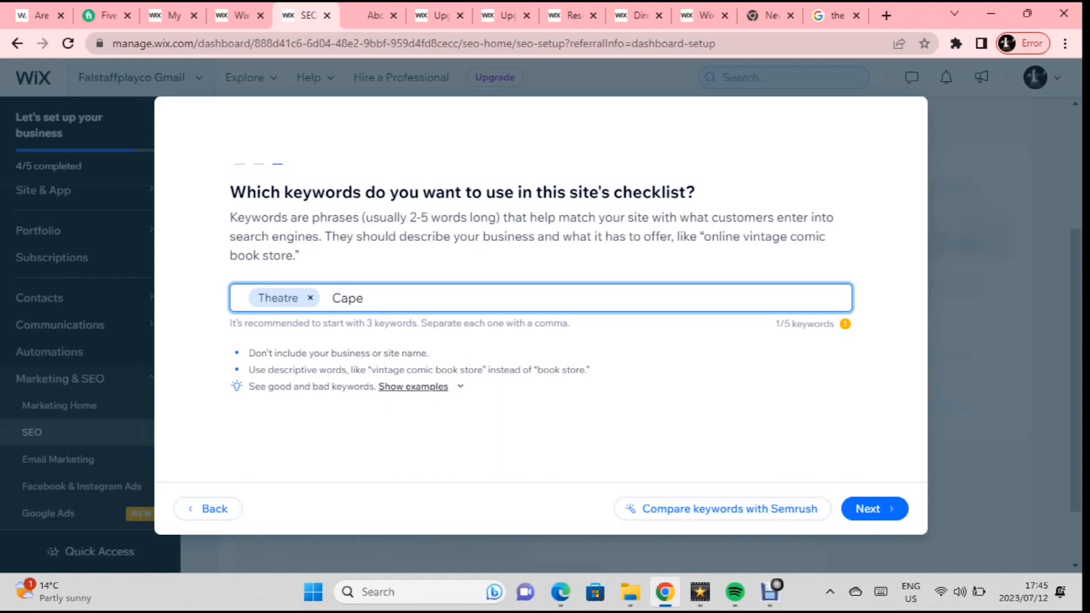
type("to")
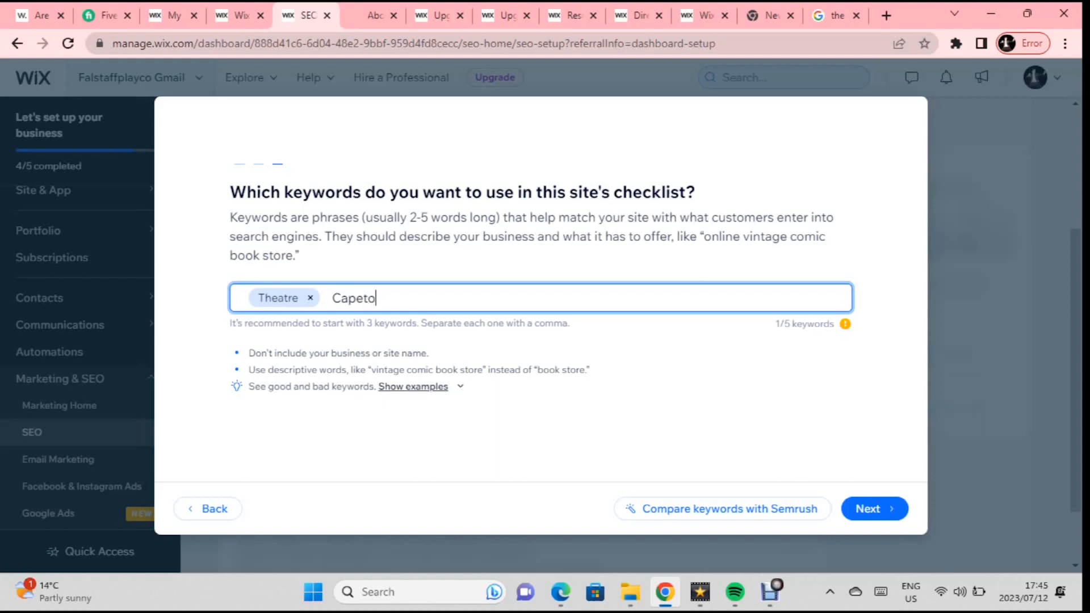
type("wn<")
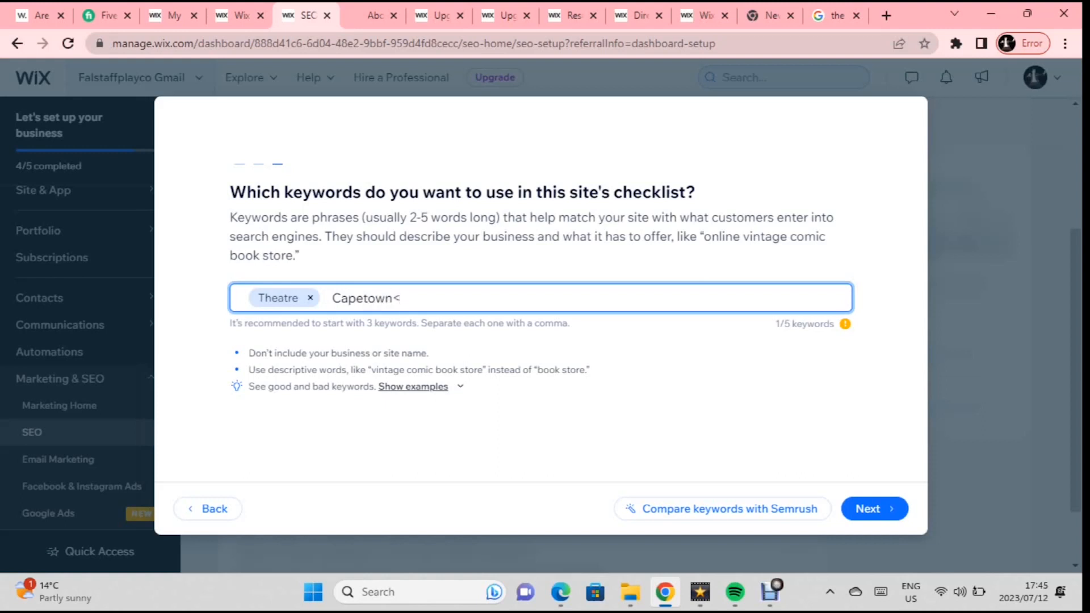
Step: Add Theatre company, Plays and Entertainment as keywords and continue to the checklist
type("T")
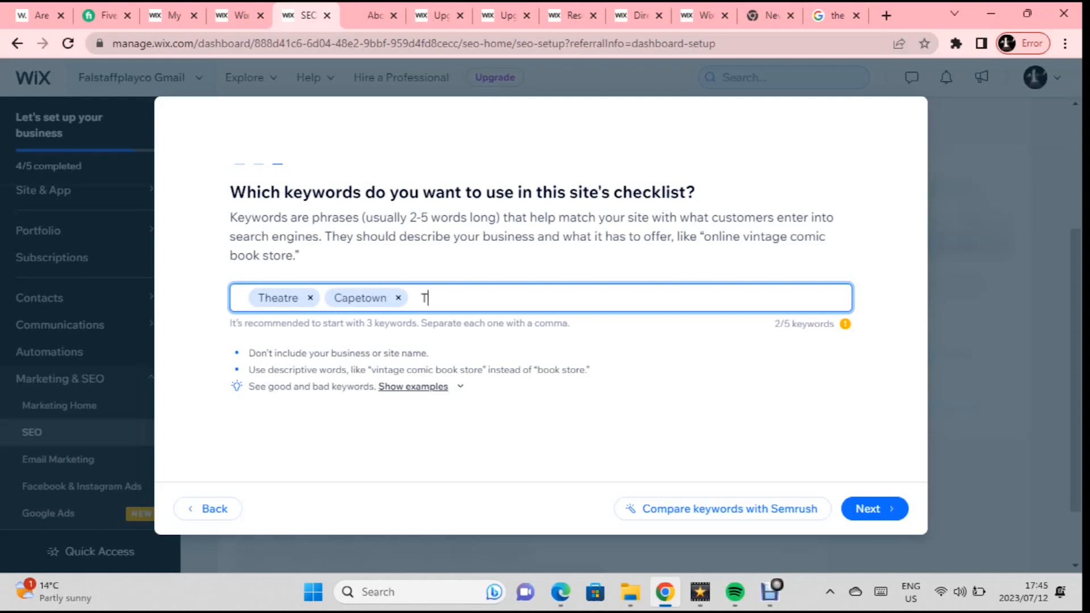
type("heatre company")
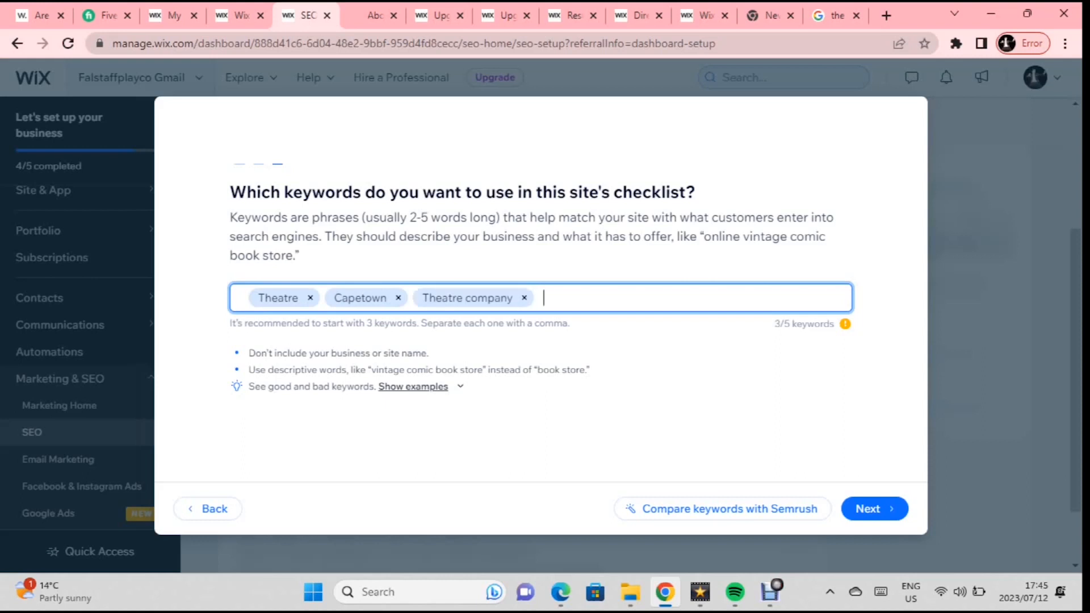
type("Plays")
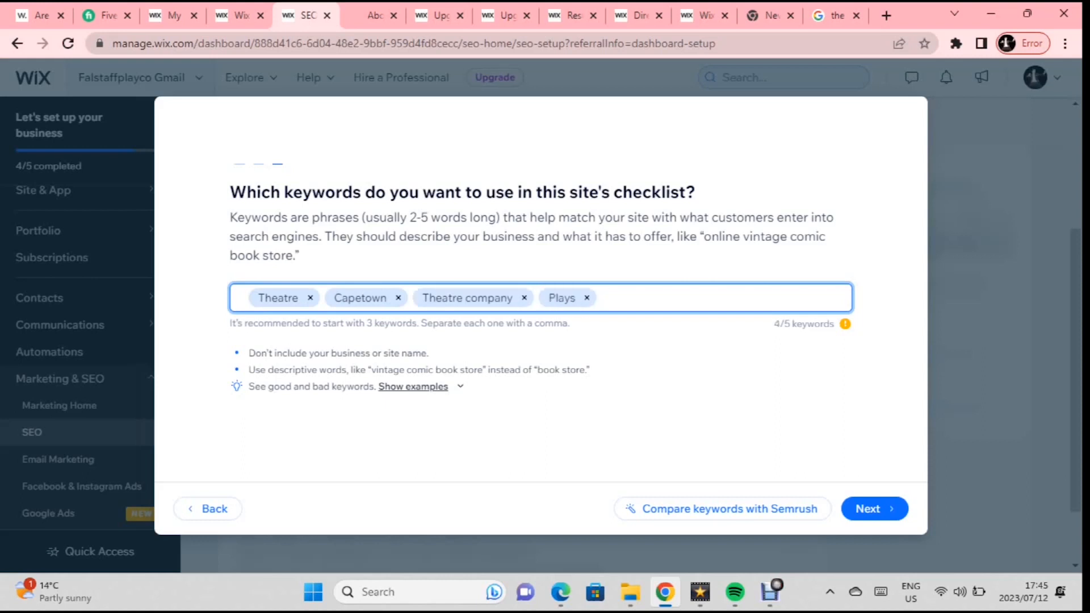
type("Entert")
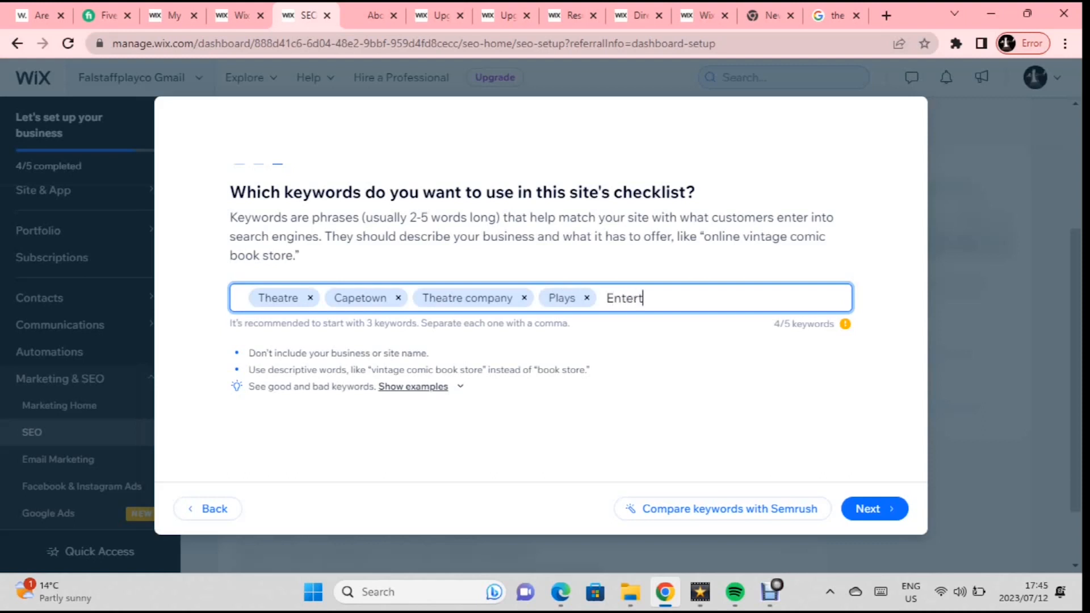
type("ainment")
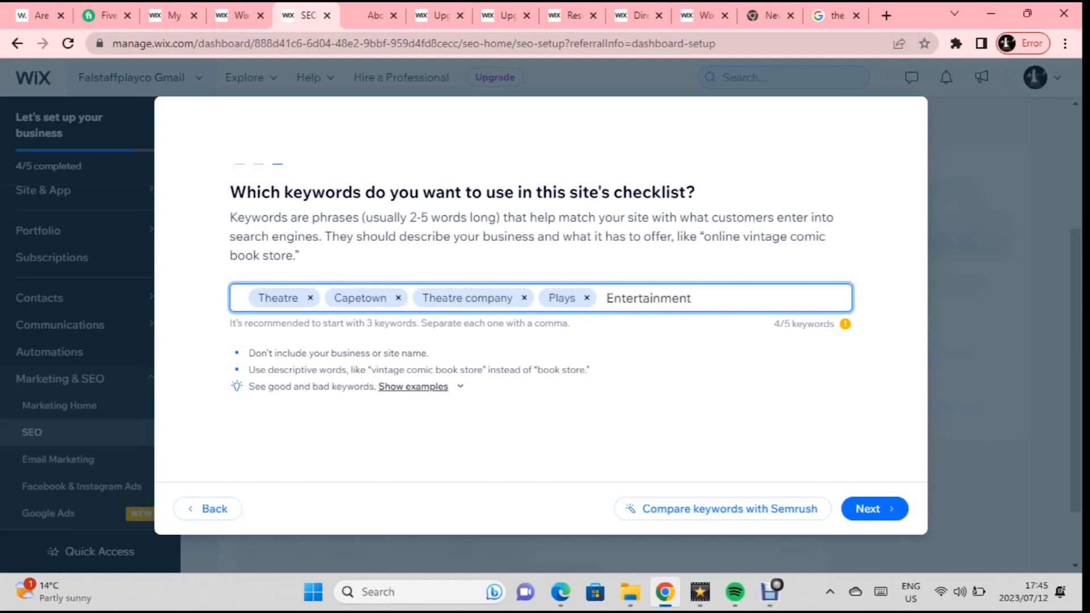
key("enter")
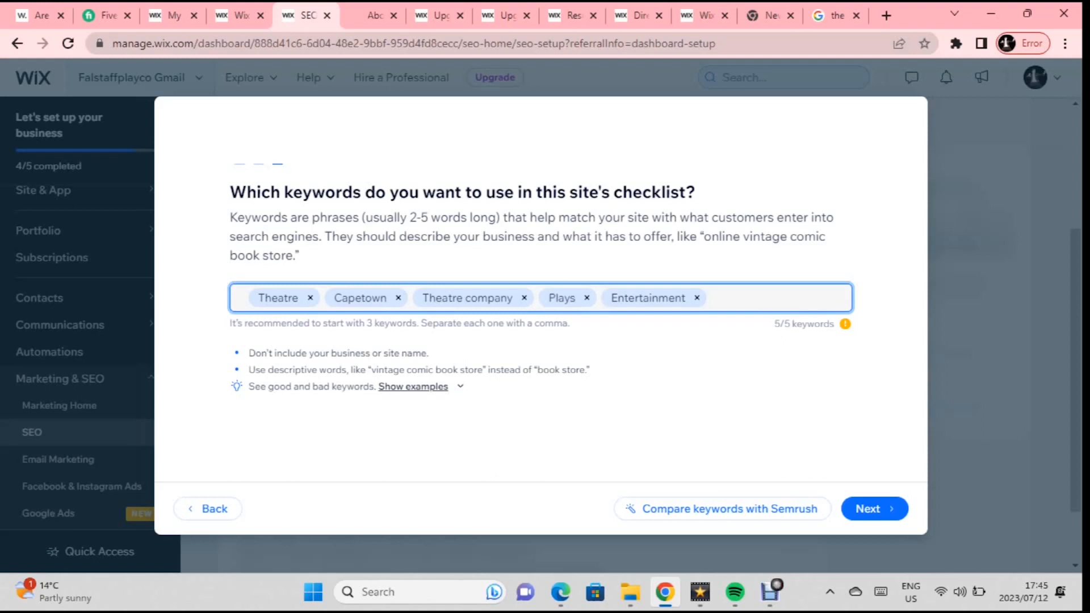
left_click(874, 509)
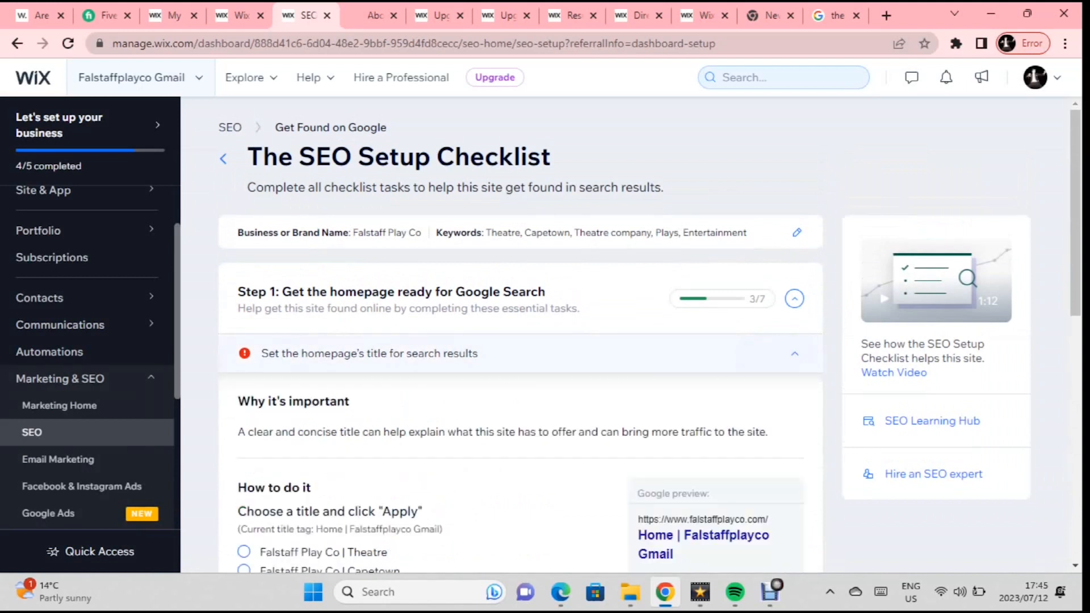
Step: Apply and publish 'Falstaff Play Co | Theatre company' as the homepage search title, then open the homepage in the Editor
scroll("down", 3)
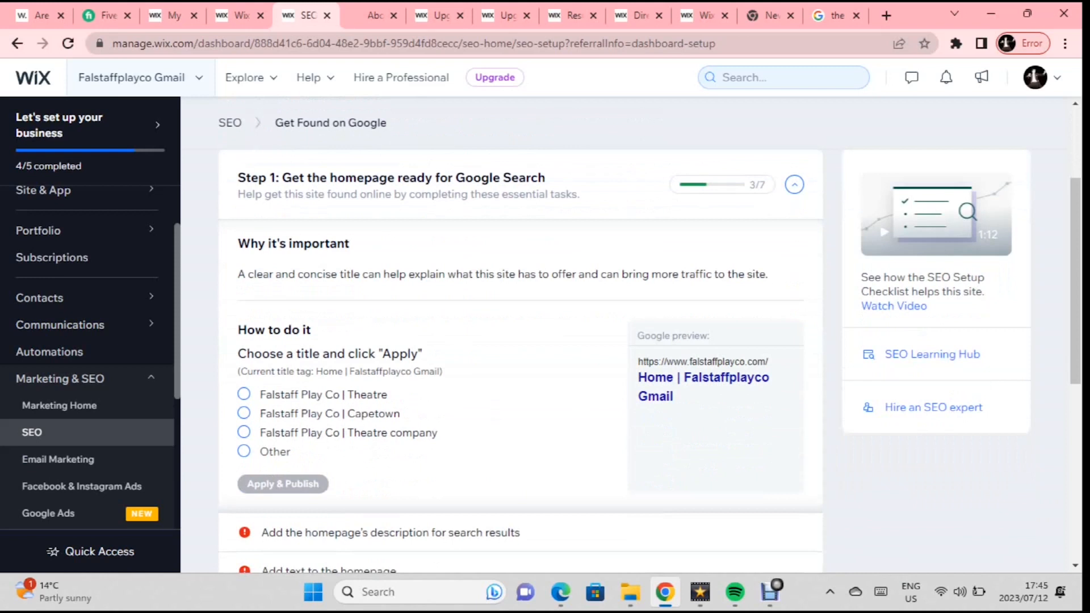
left_click(244, 431)
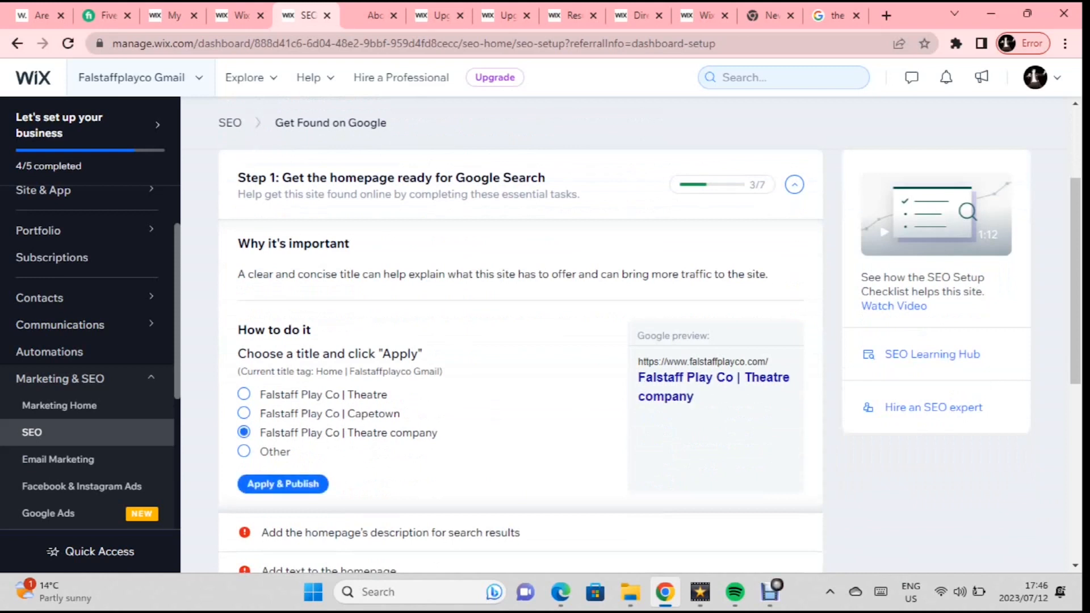
left_click(282, 484)
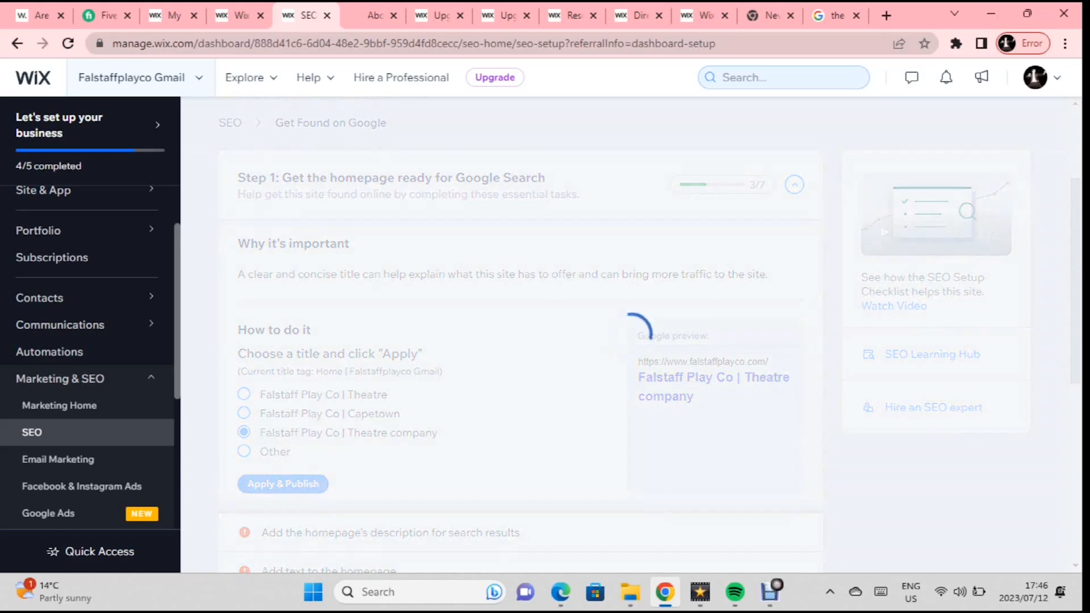
left_click(282, 484)
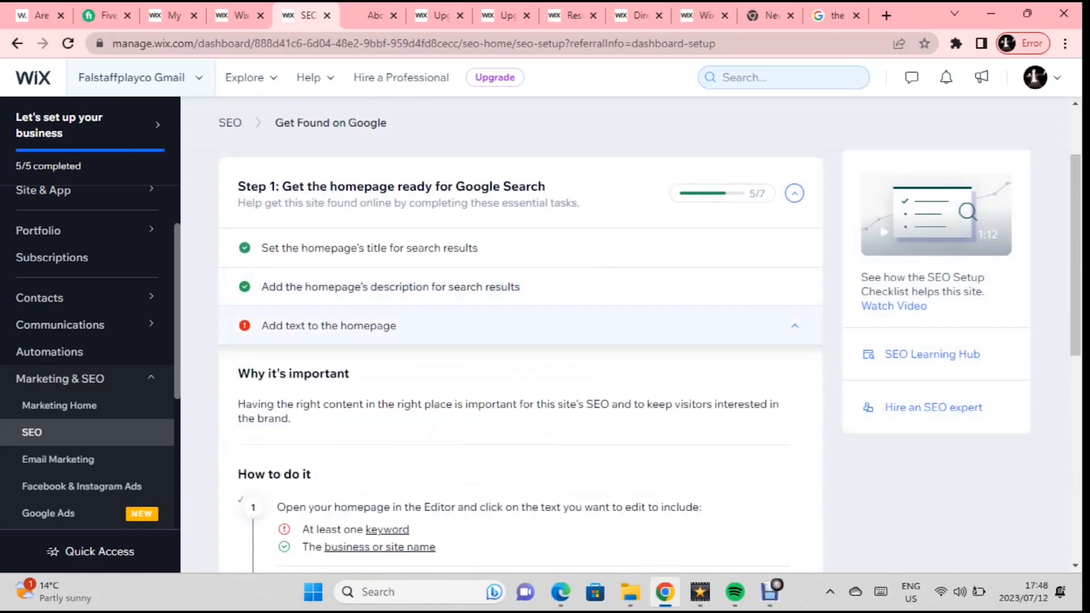
mouse_move(328, 326)
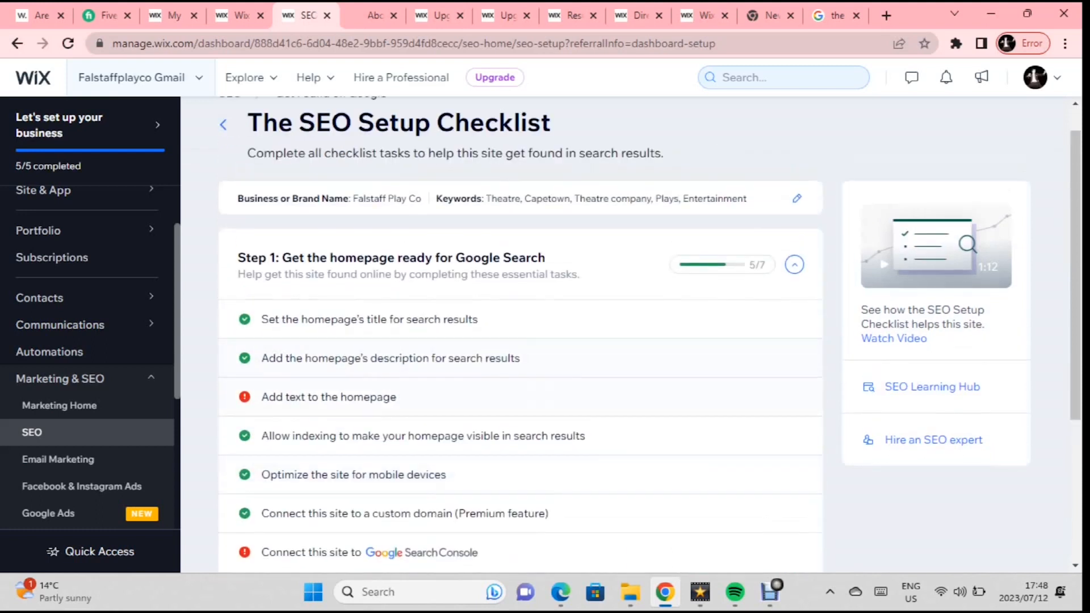
left_click(329, 397)
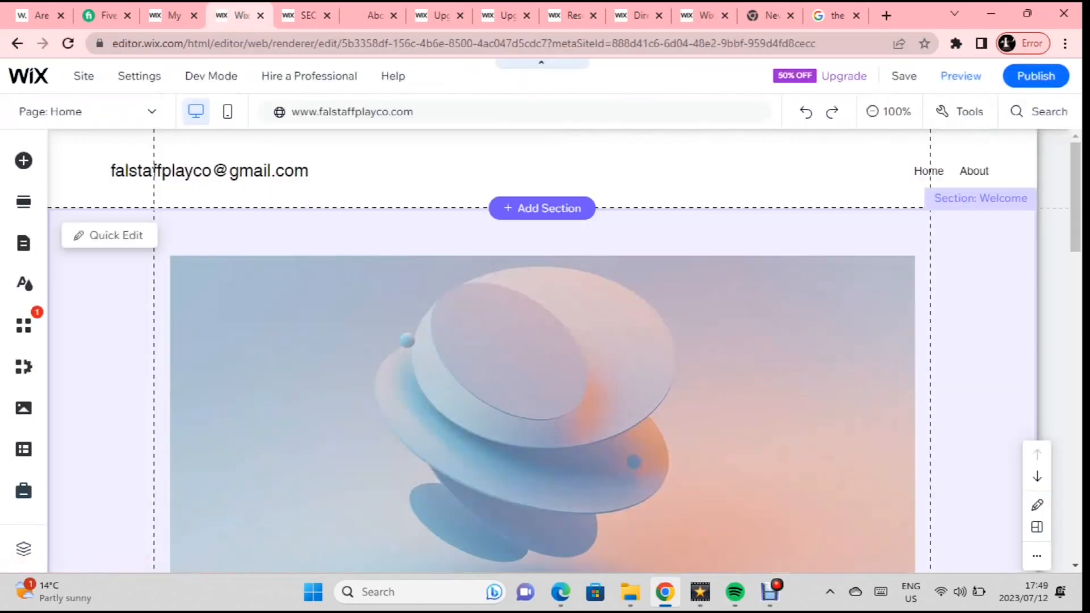
Step: Replace the email address in the homepage heading with 'falstaff Play Co.'
scroll("down", 3)
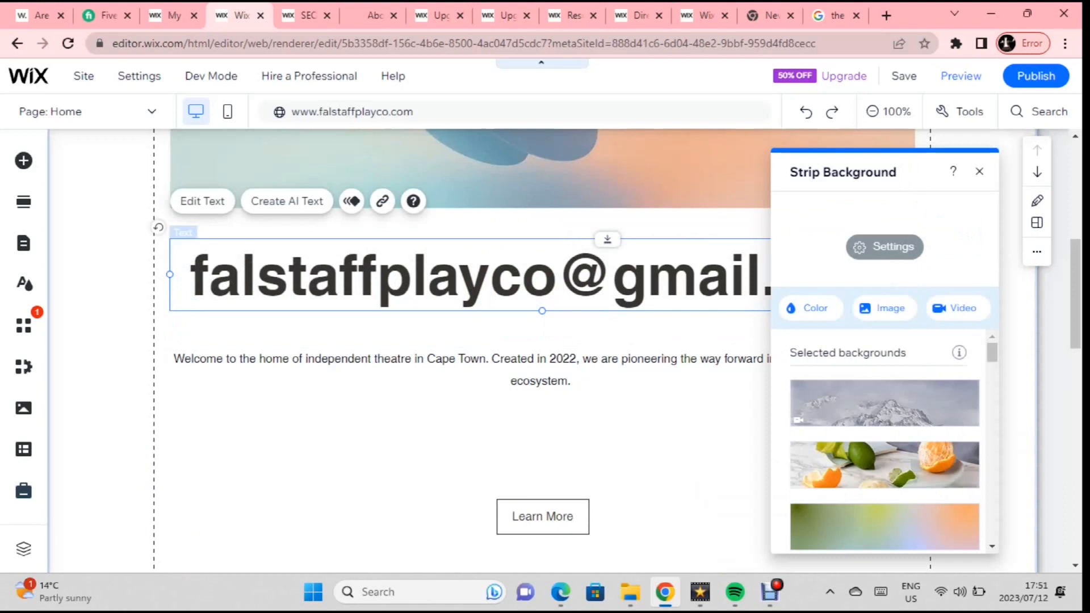
left_click_drag(843, 172, 864, 431)
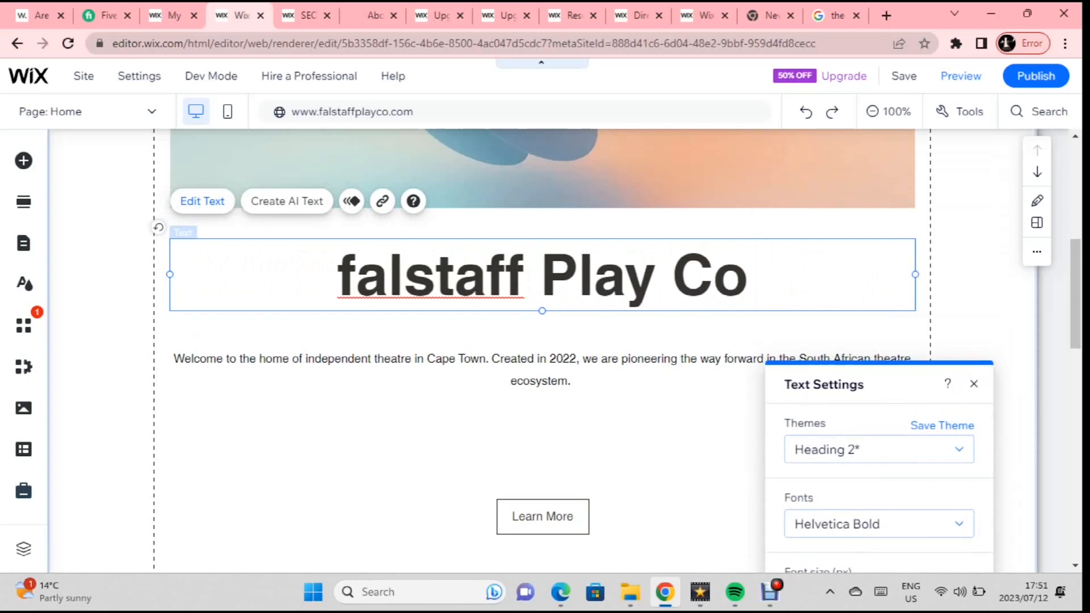
type(".")
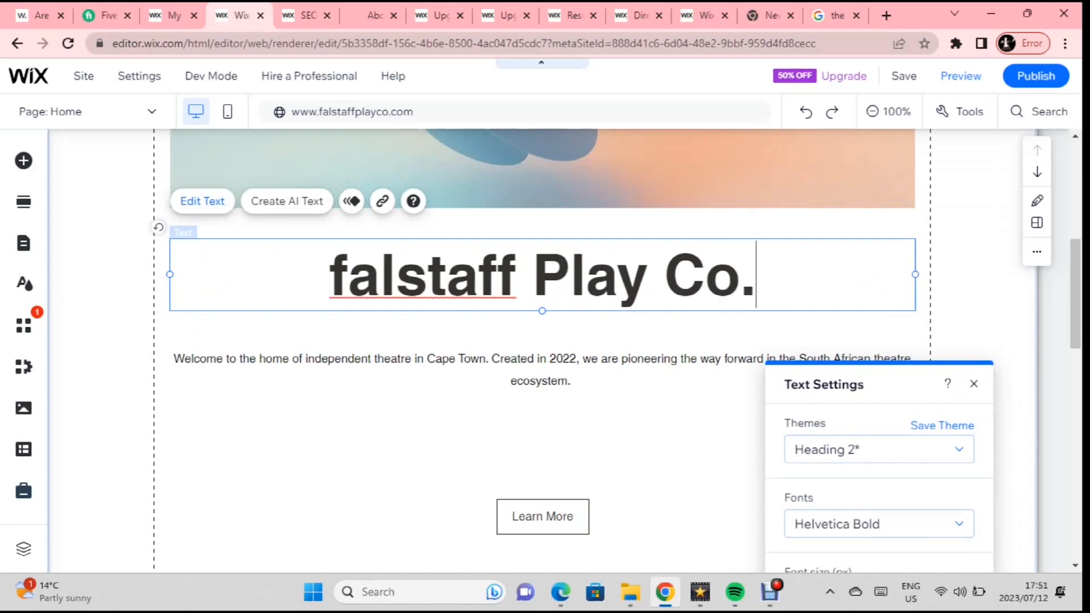
left_click(973, 384)
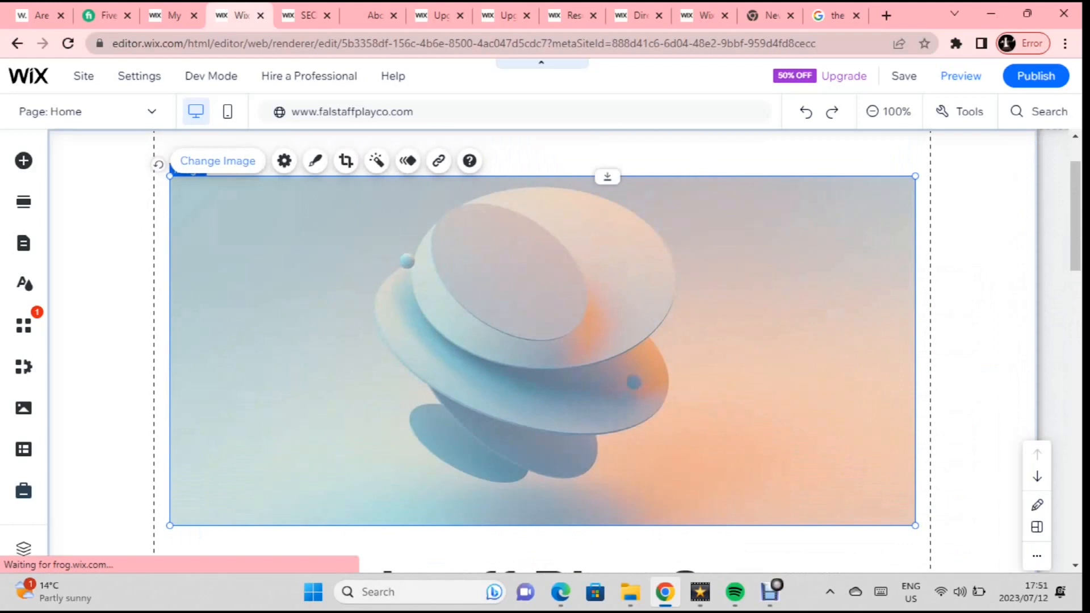
Step: Swap the abstract header picture for the uploaded bear logo image
left_click(217, 161)
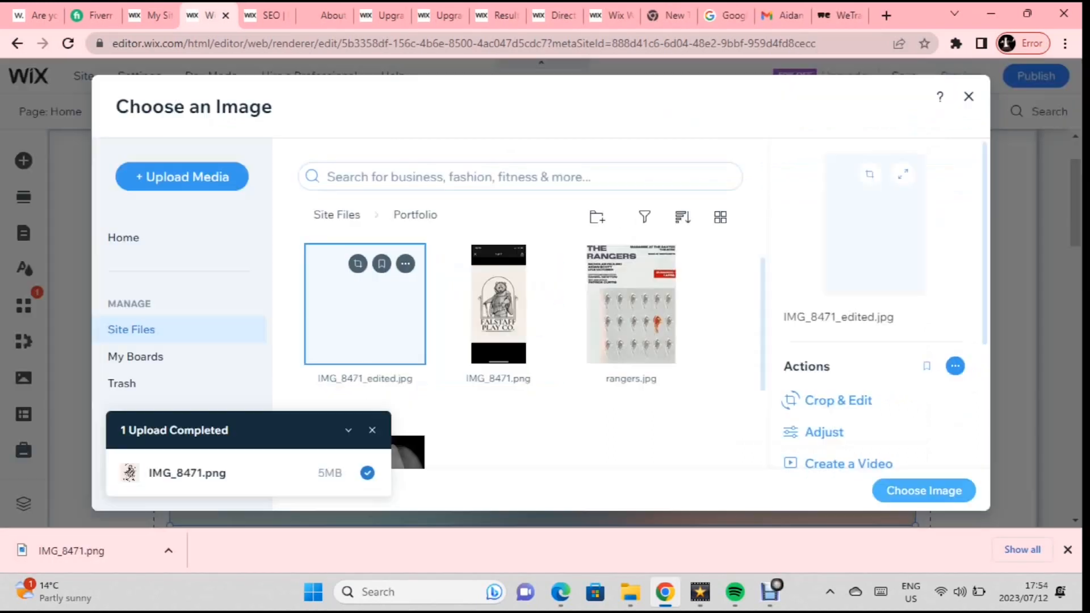
left_click(924, 490)
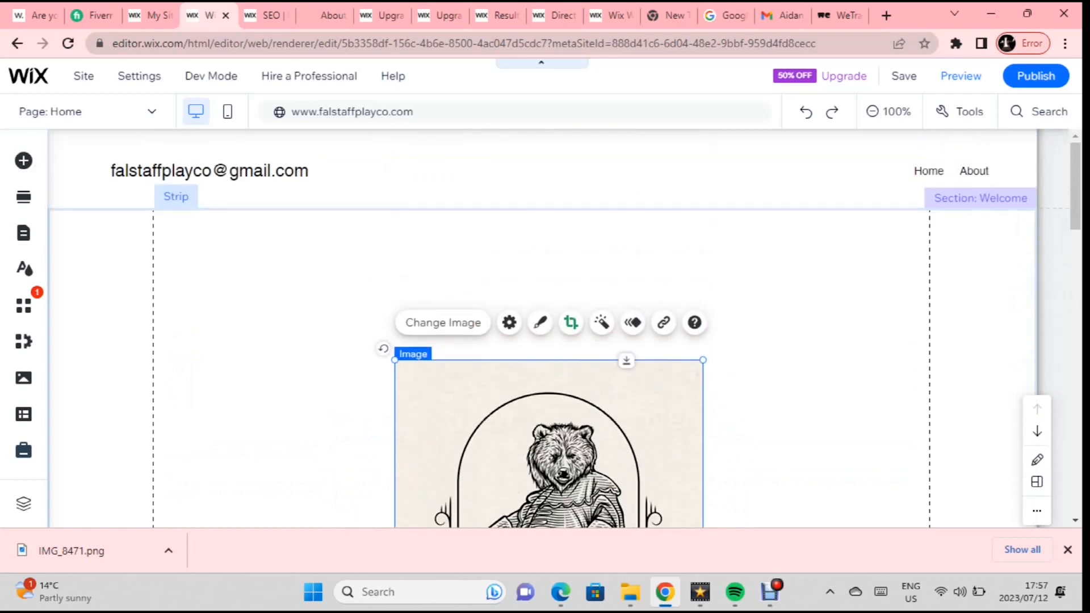
left_click(961, 75)
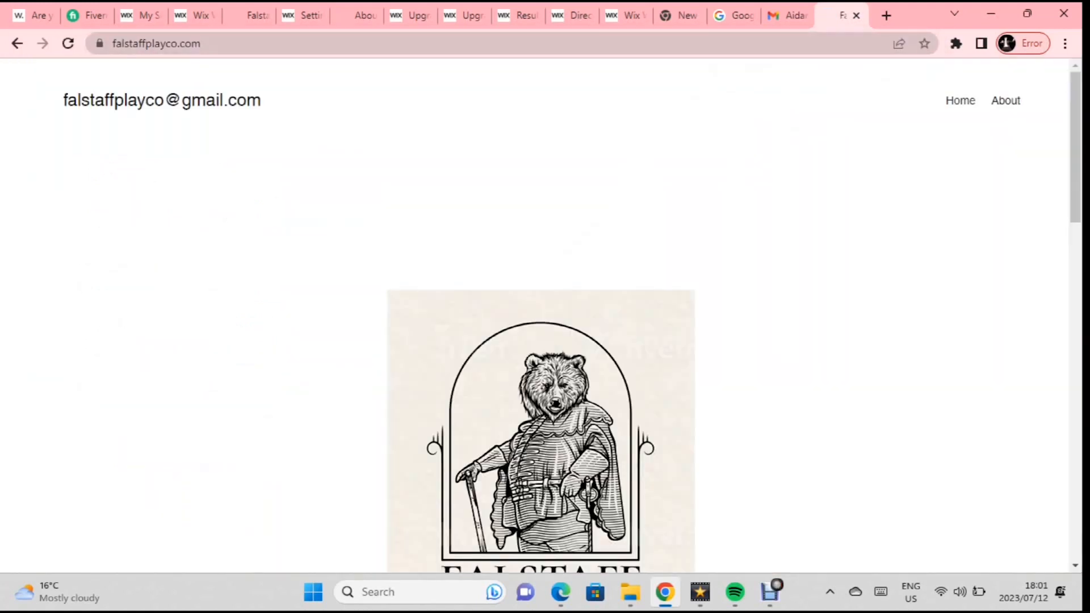
Step: Scroll the live falstaffplayco.com site to check the bear logo and heading
scroll("down", 3)
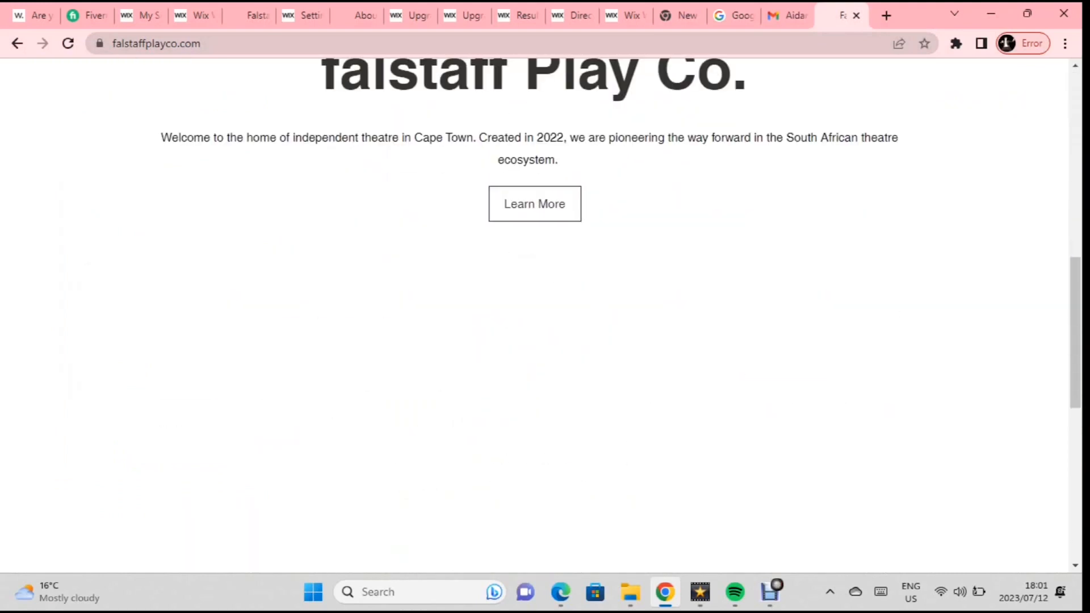